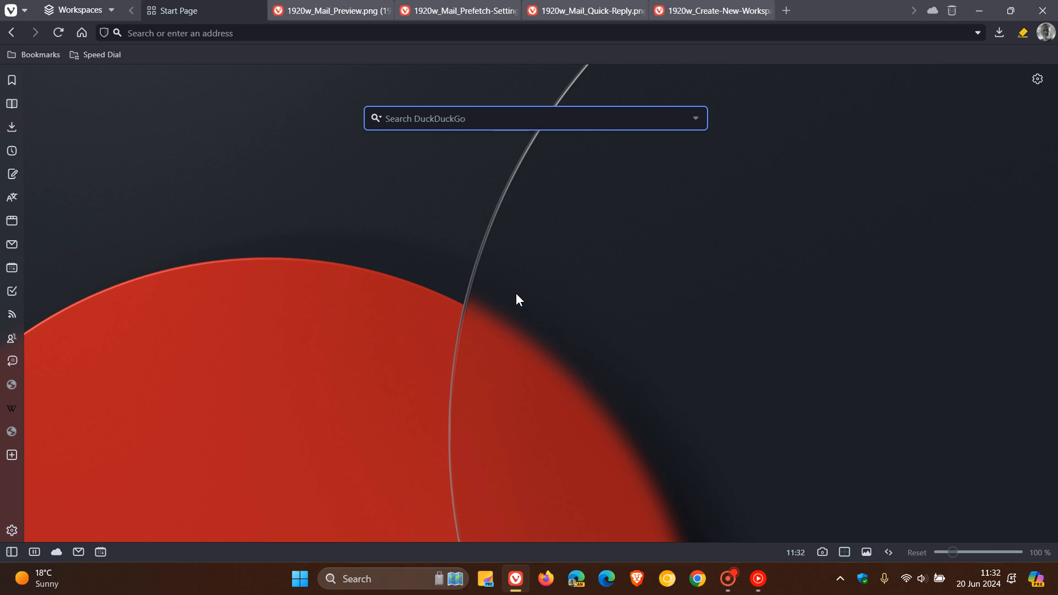
mouse_move(619, 245)
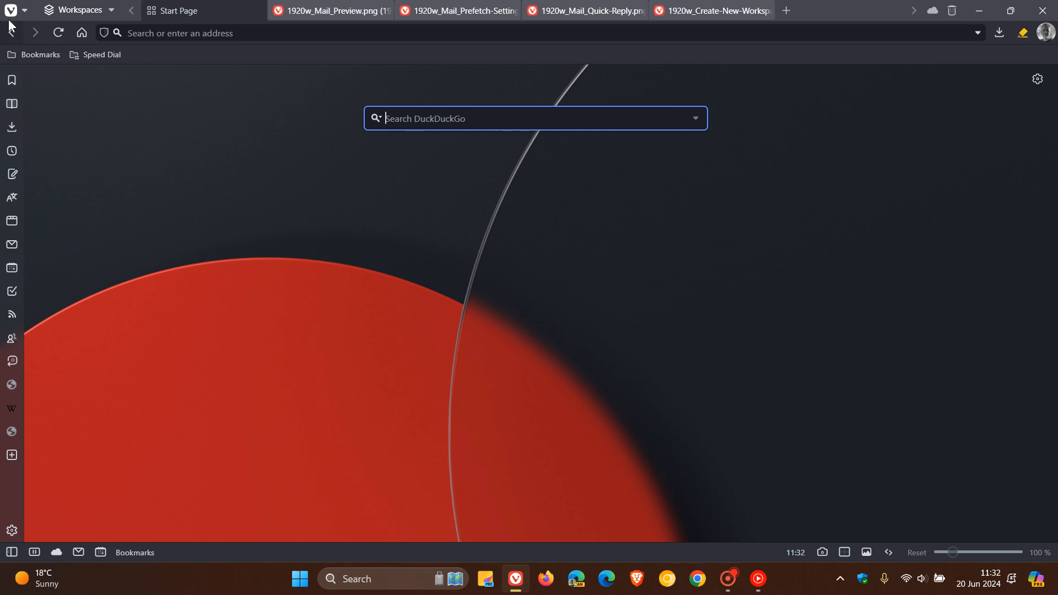
Step: View version 6.8.3381.44 on vivaldi://about and highlight Chrome/126 in the user agent
left_click(11, 10)
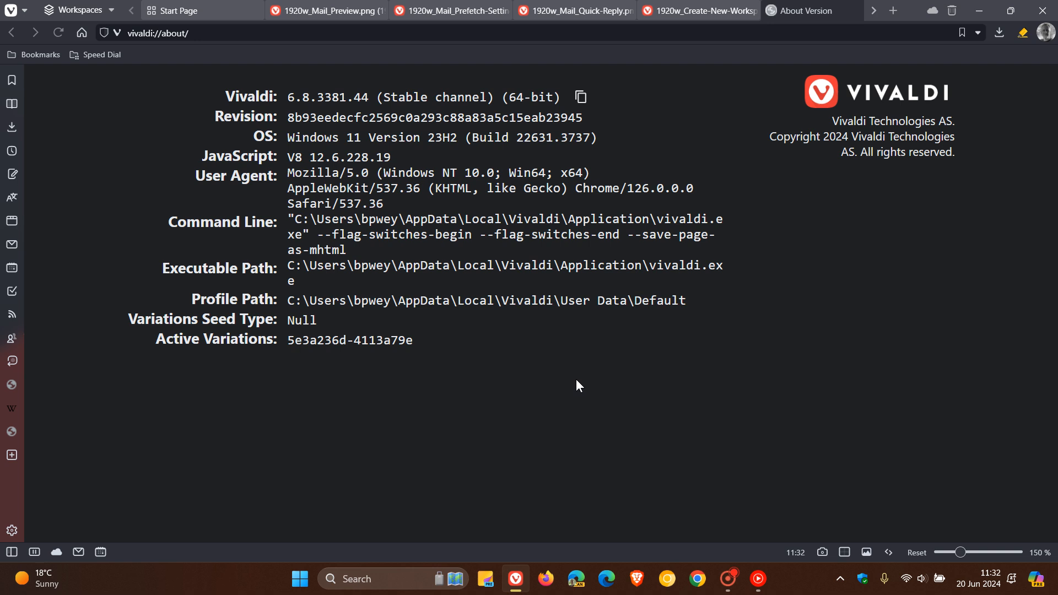
mouse_move(983, 441)
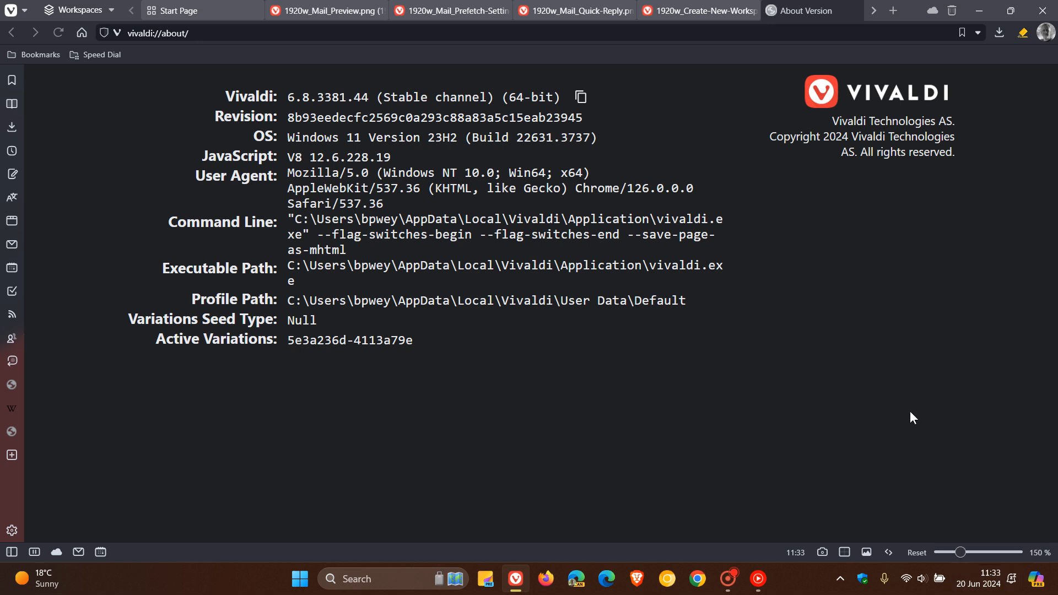
mouse_move(350, 210)
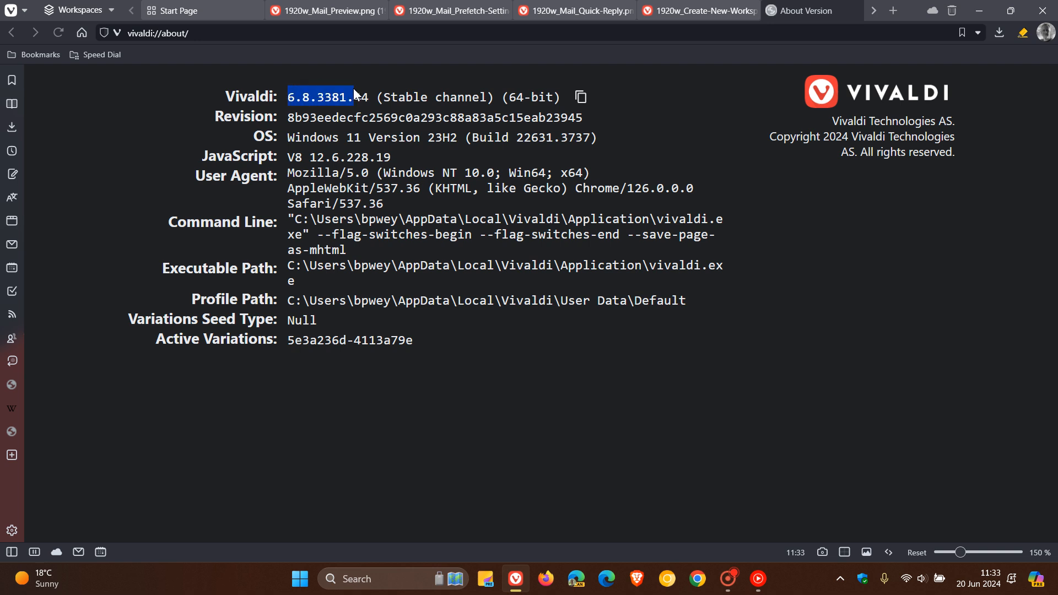
left_click(583, 358)
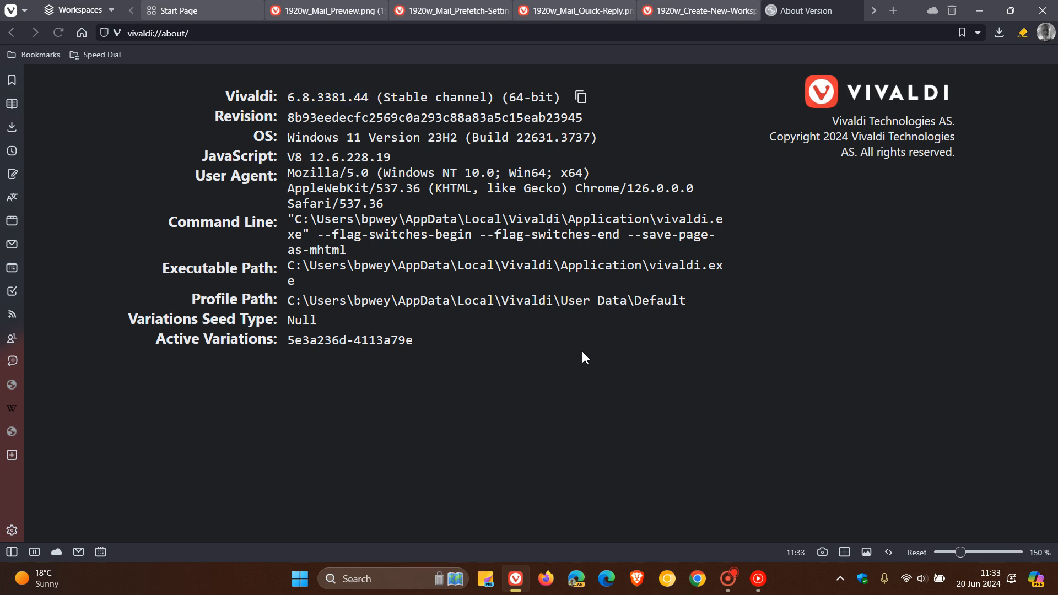
double_click(608, 189)
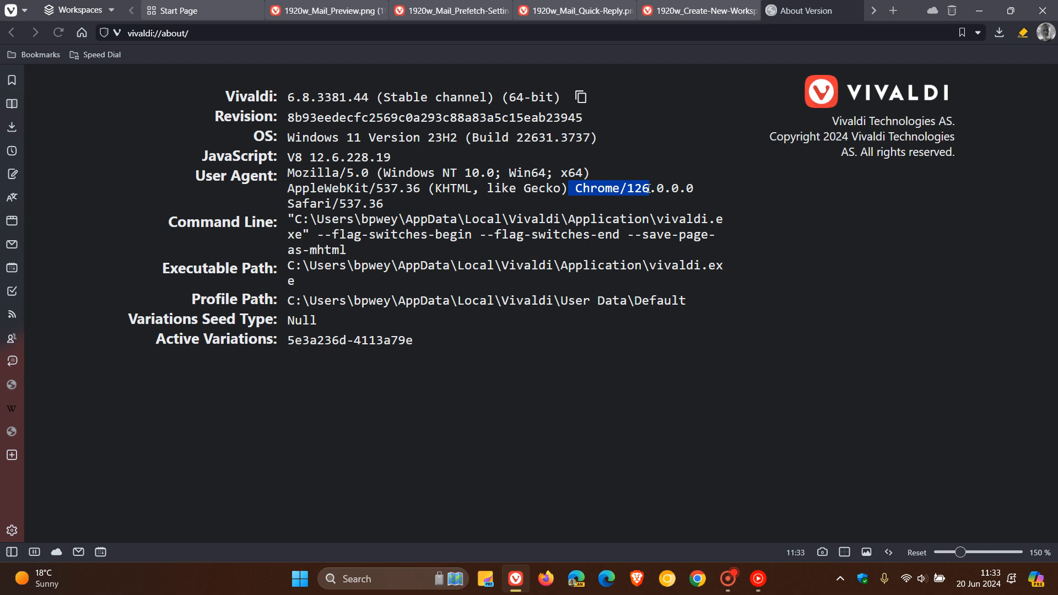
mouse_move(837, 295)
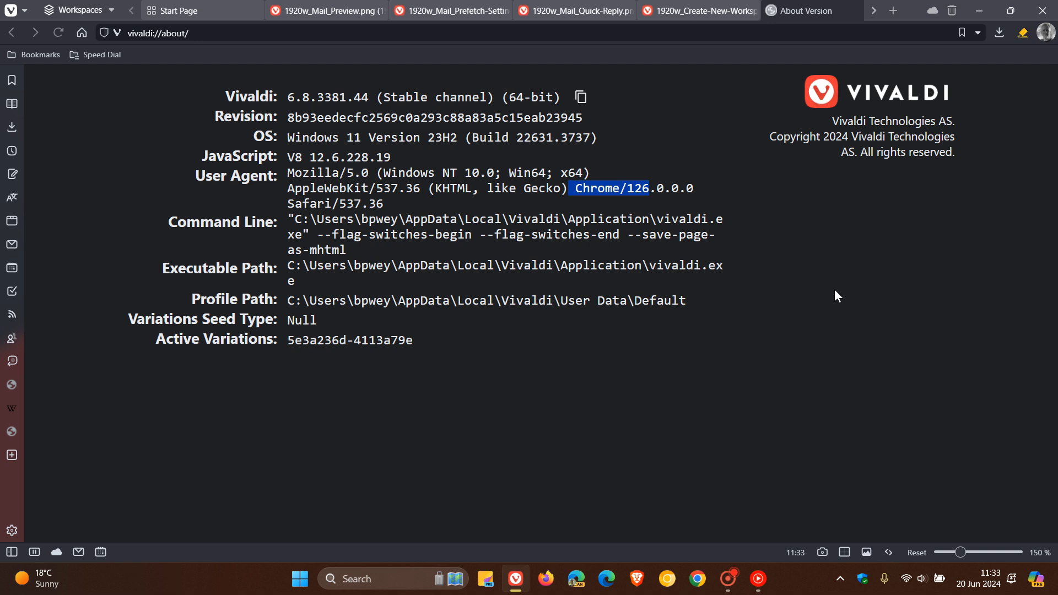
mouse_move(378, 258)
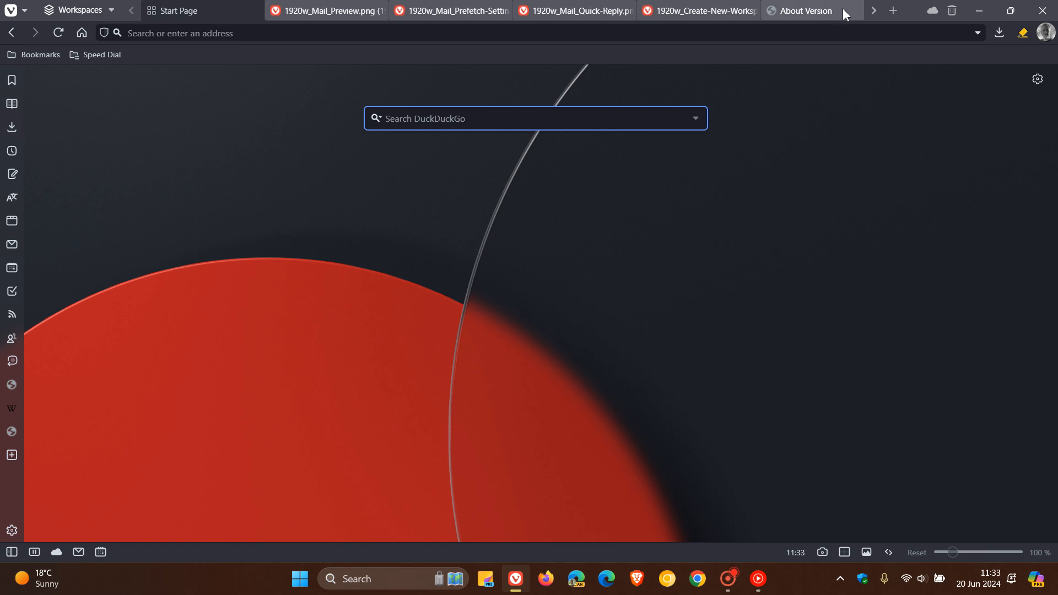
Step: Close the About Version tab to return to the start page with its search box
left_click(854, 11)
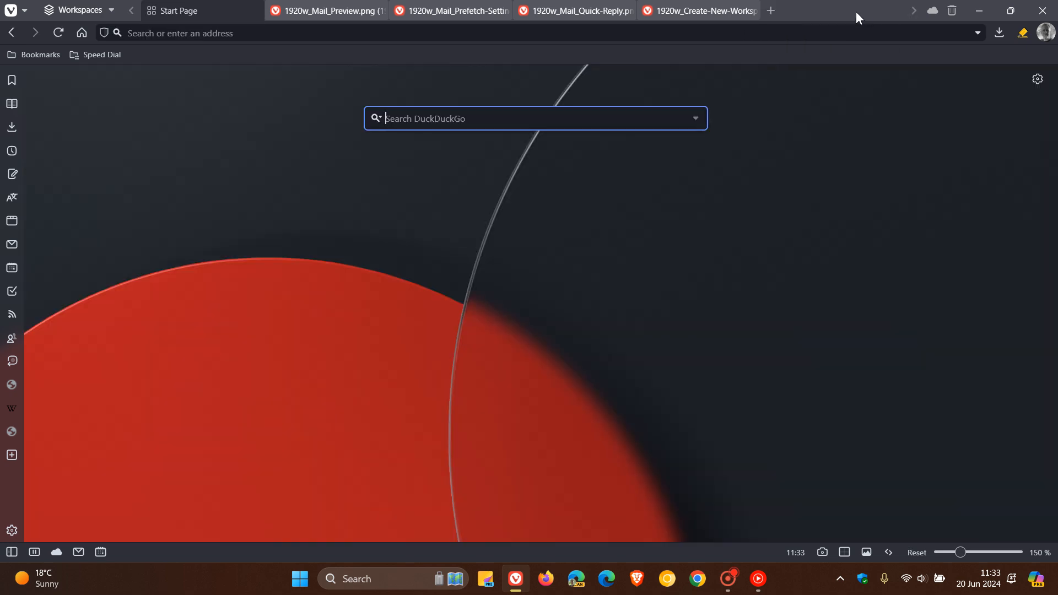
mouse_move(654, 208)
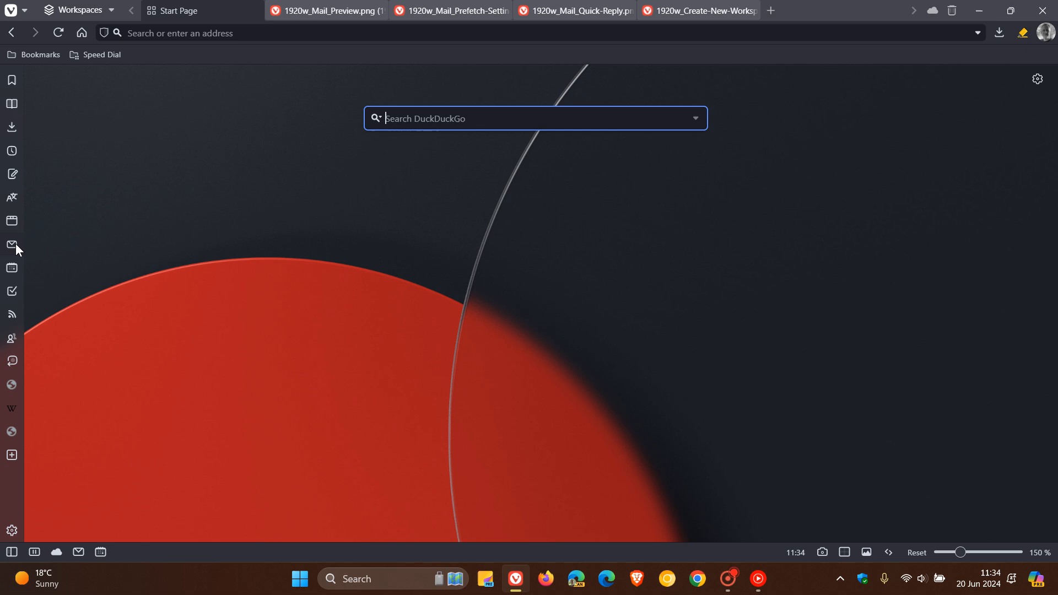
left_click(11, 244)
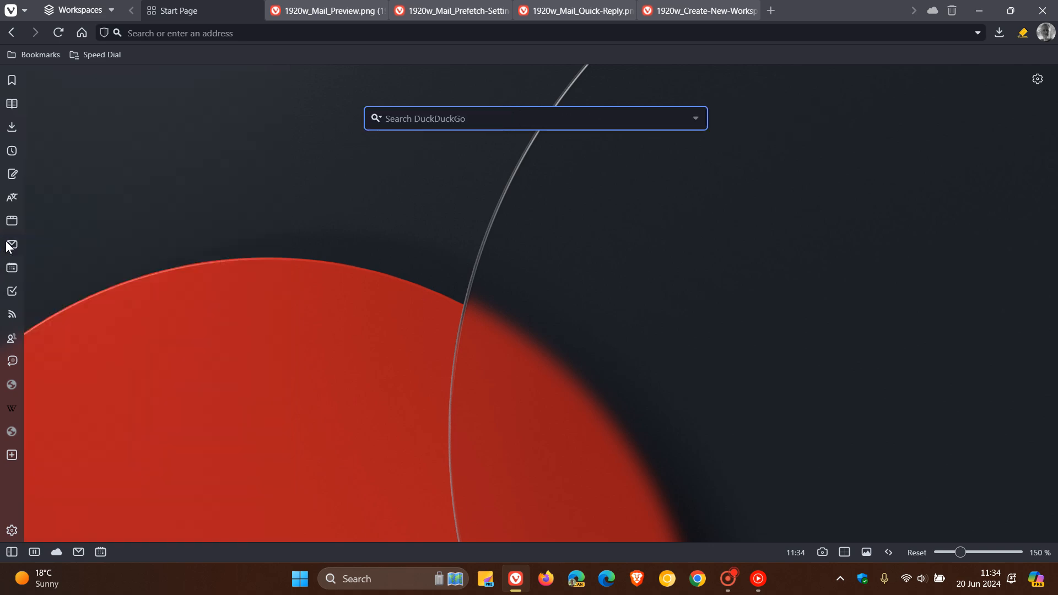
Step: Show the 1920w_Mail_Preview.png screenshot of the built-in mail client
left_click(327, 10)
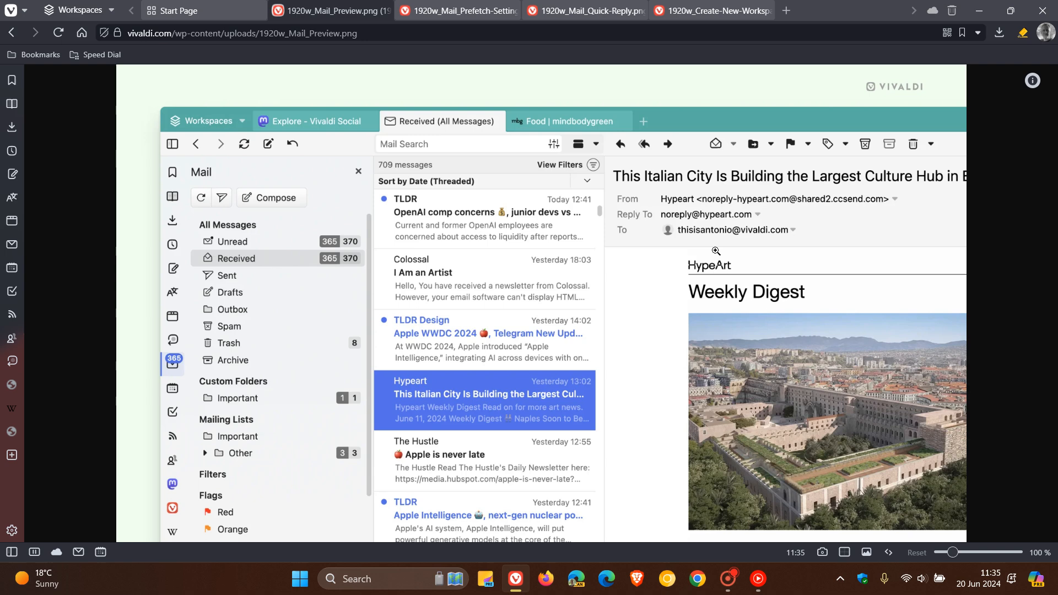
mouse_move(719, 216)
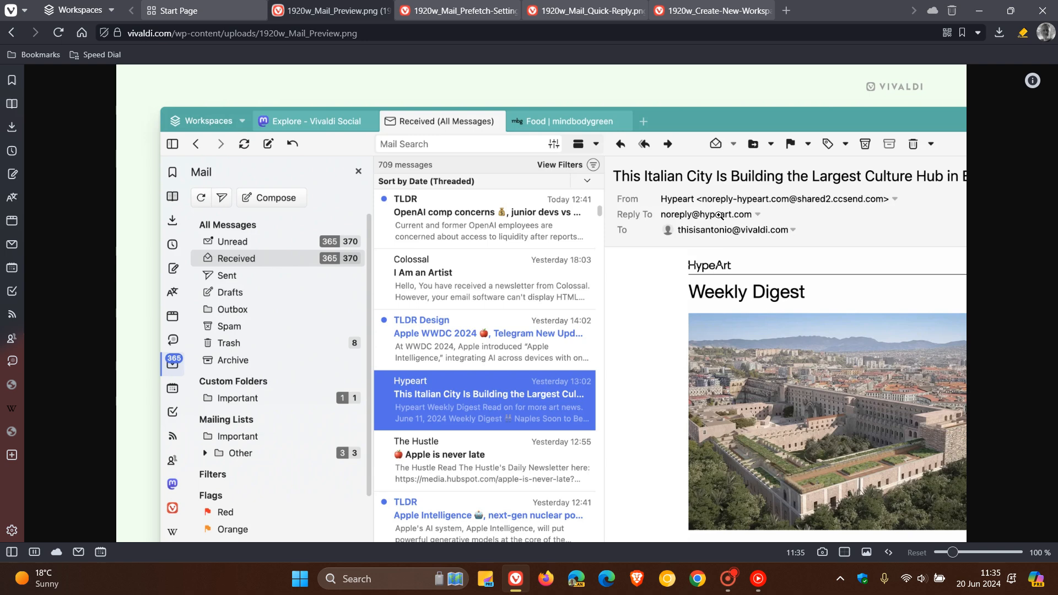
Step: Show the 1920w_Mail_Prefetch-Setting.png sync options screenshot, then return to the start page
left_click(457, 11)
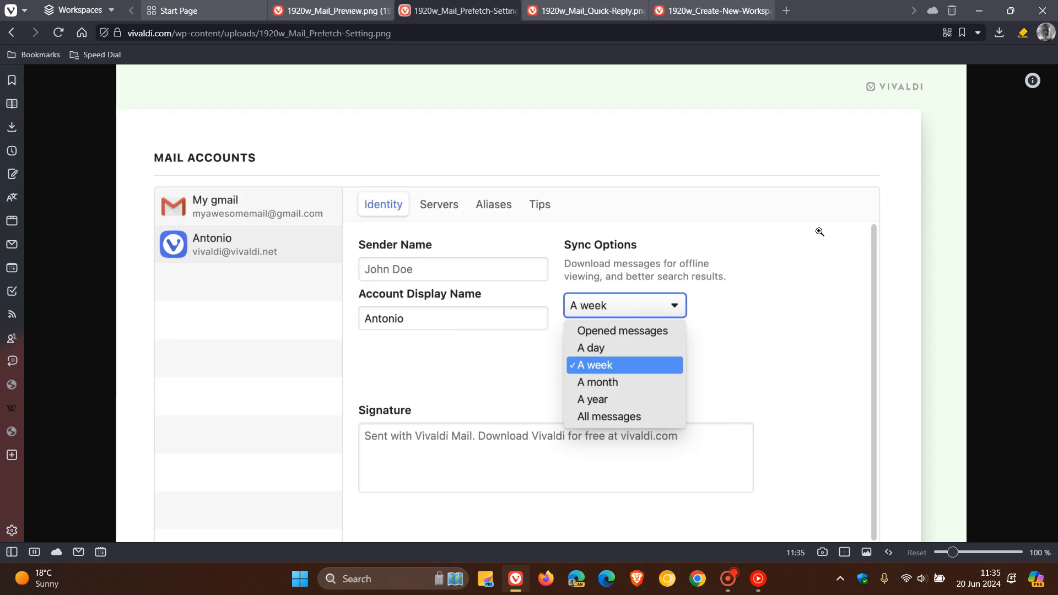
left_click(584, 10)
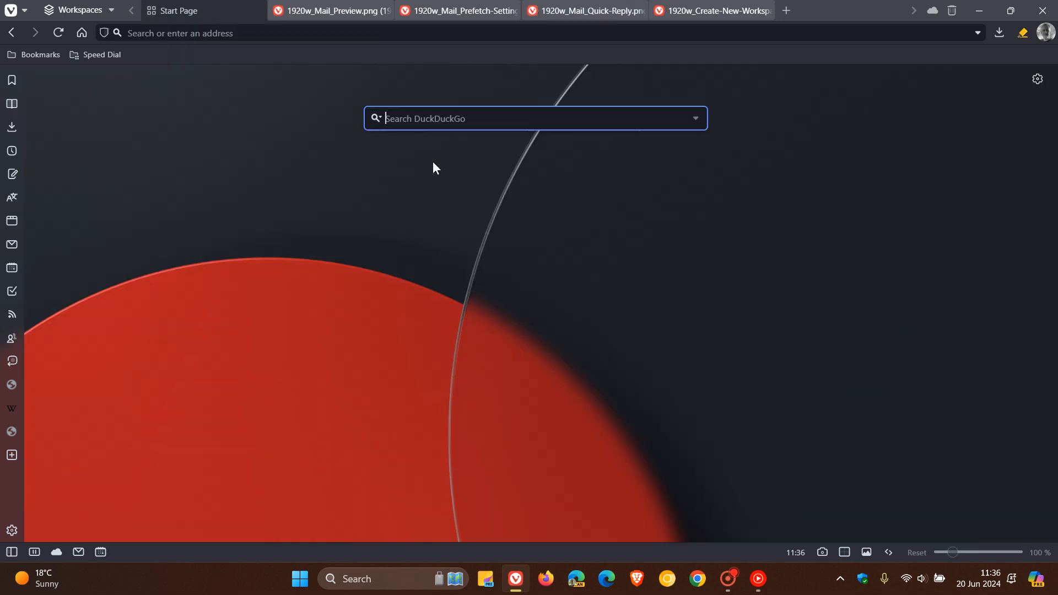
mouse_move(855, 255)
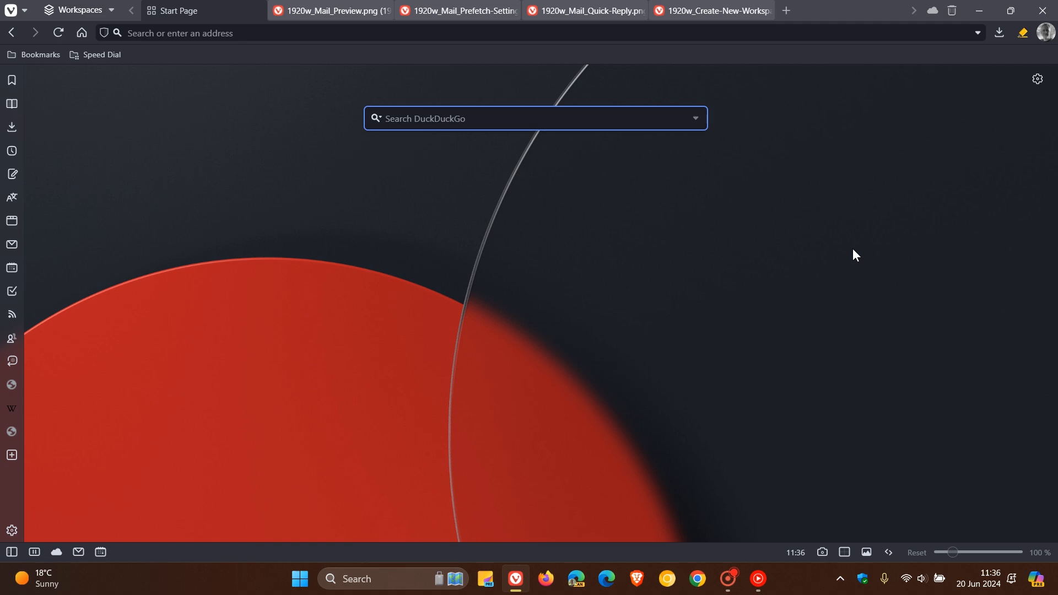
left_click(536, 118)
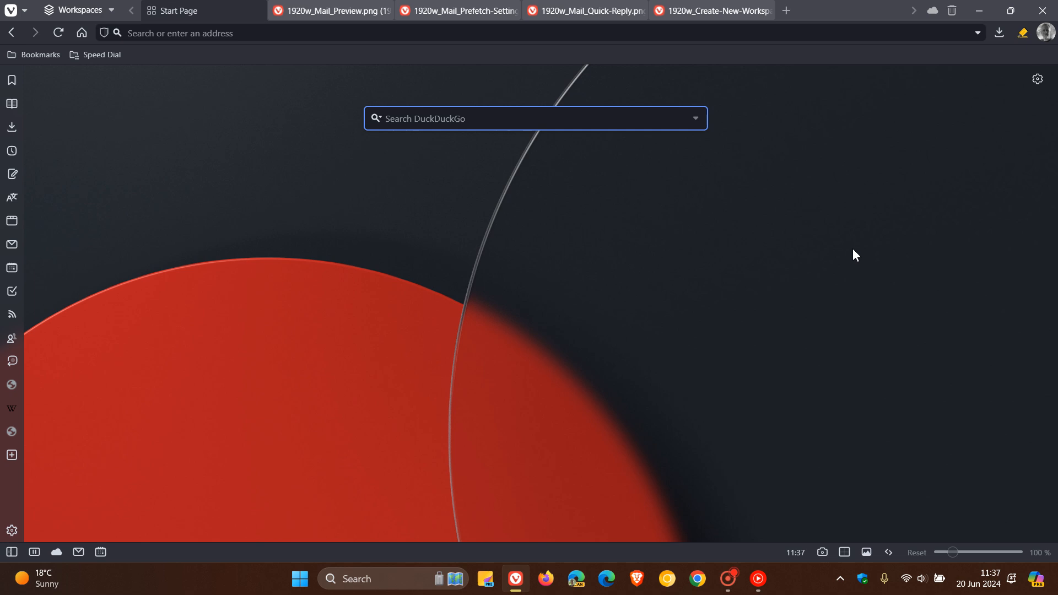
mouse_move(330, 11)
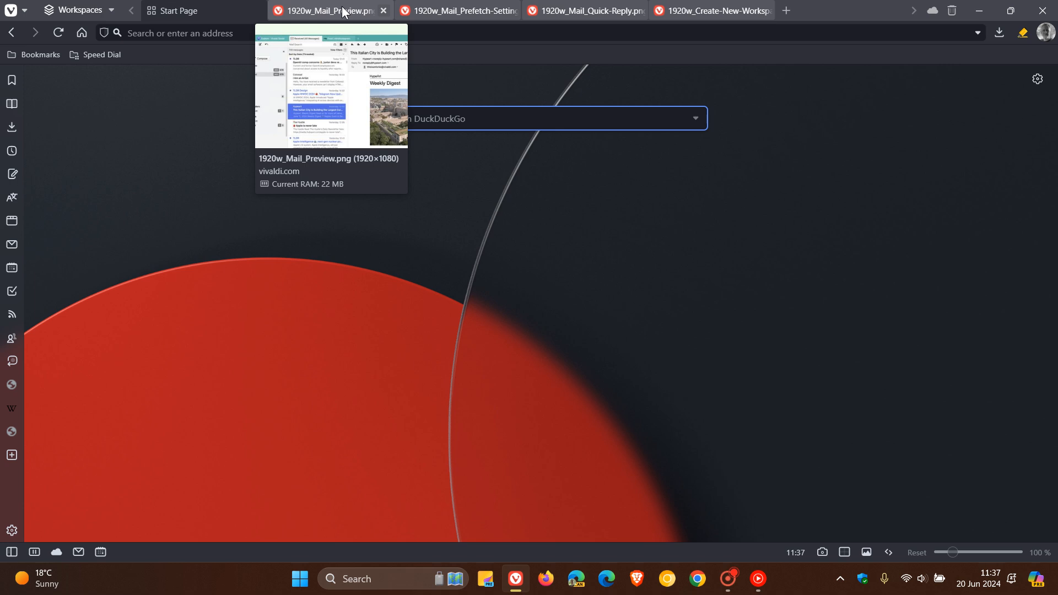
mouse_move(458, 11)
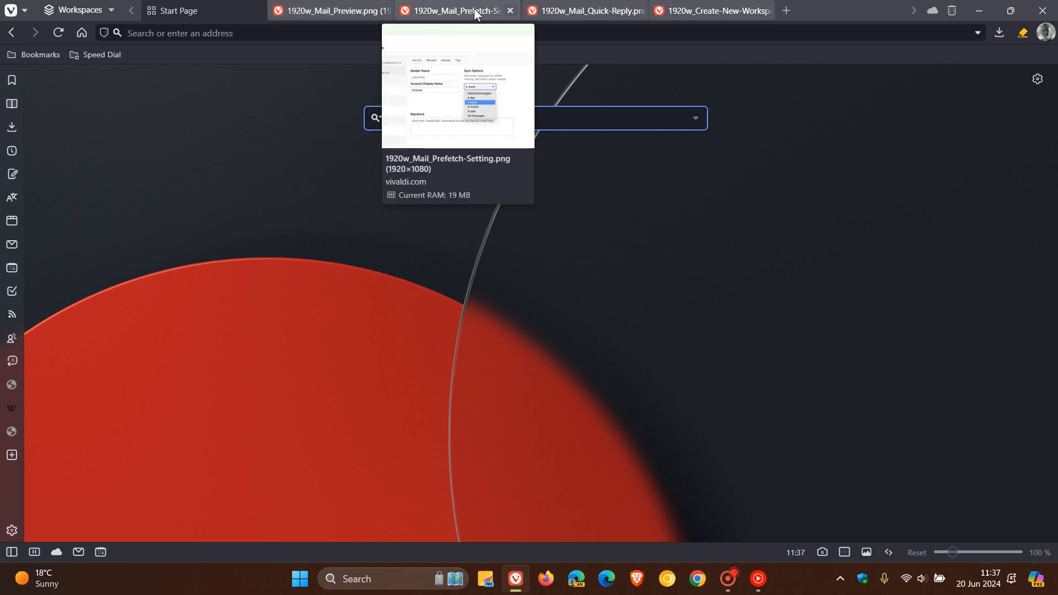
mouse_move(581, 9)
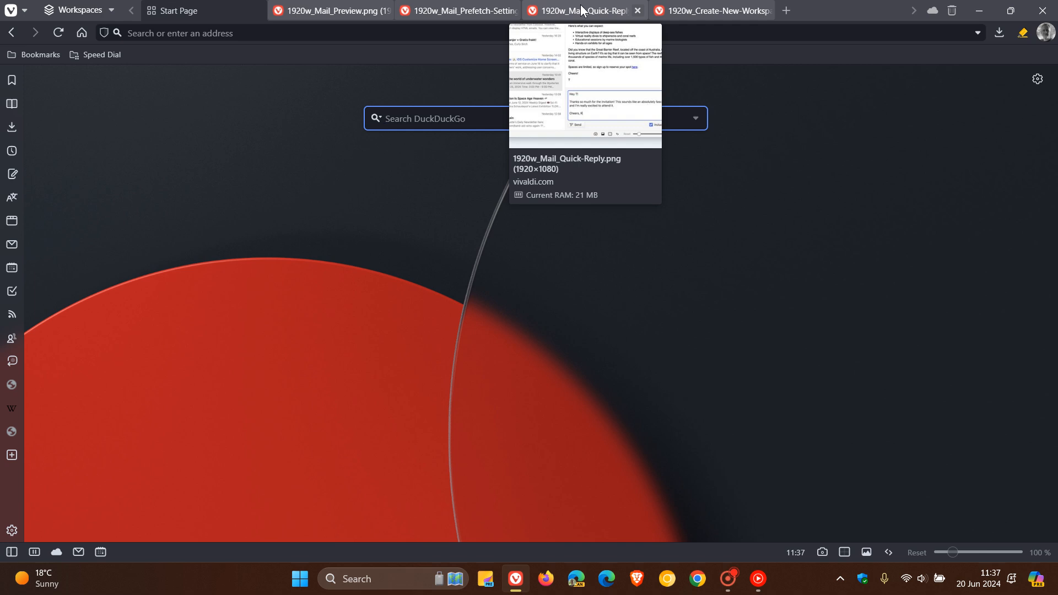
mouse_move(603, 274)
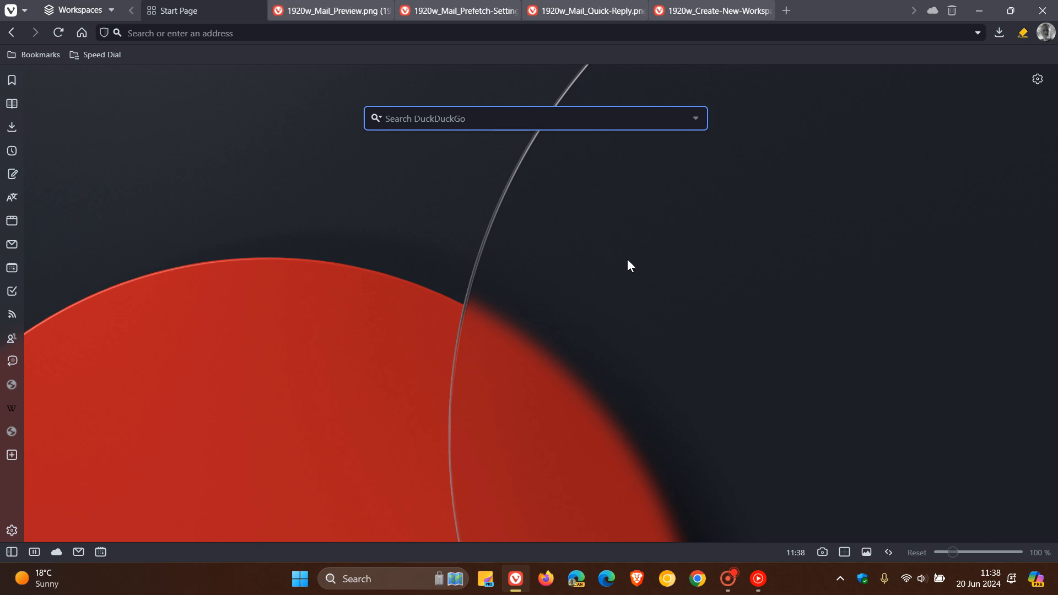
left_click(536, 118)
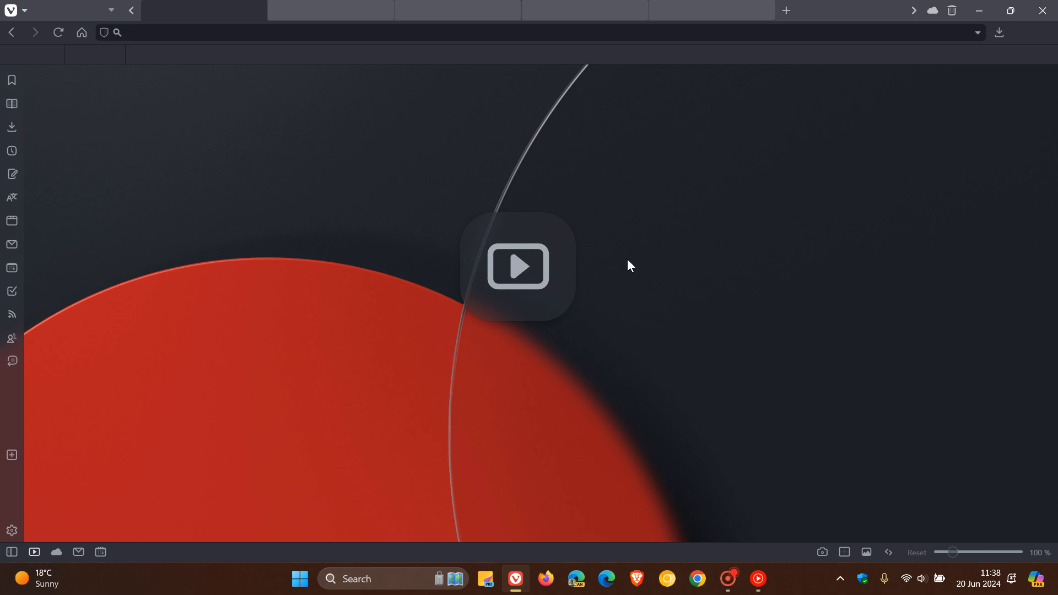
mouse_move(540, 273)
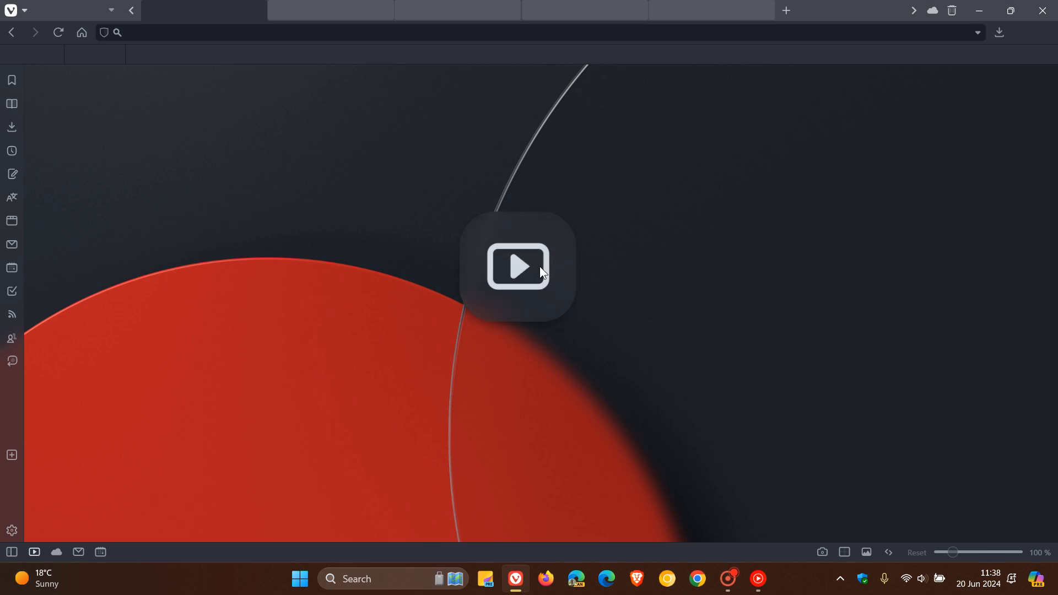
mouse_move(696, 263)
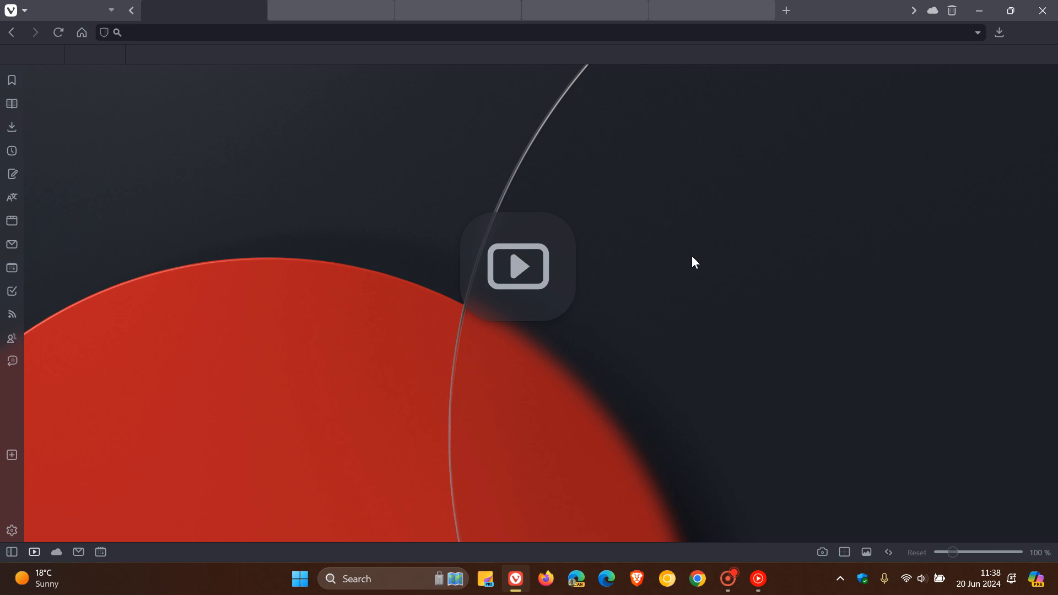
mouse_move(703, 258)
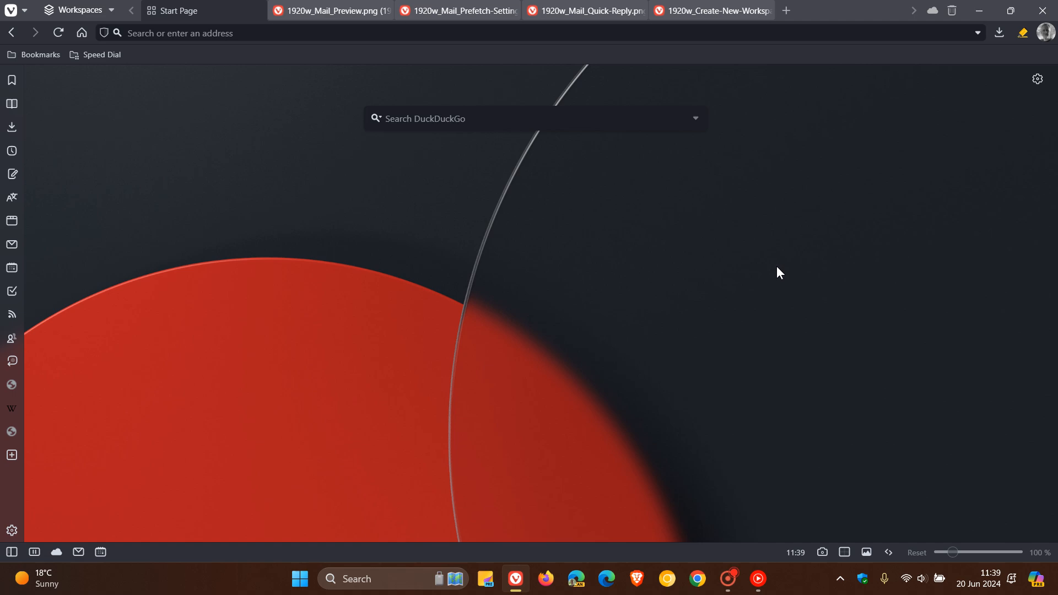
mouse_move(709, 10)
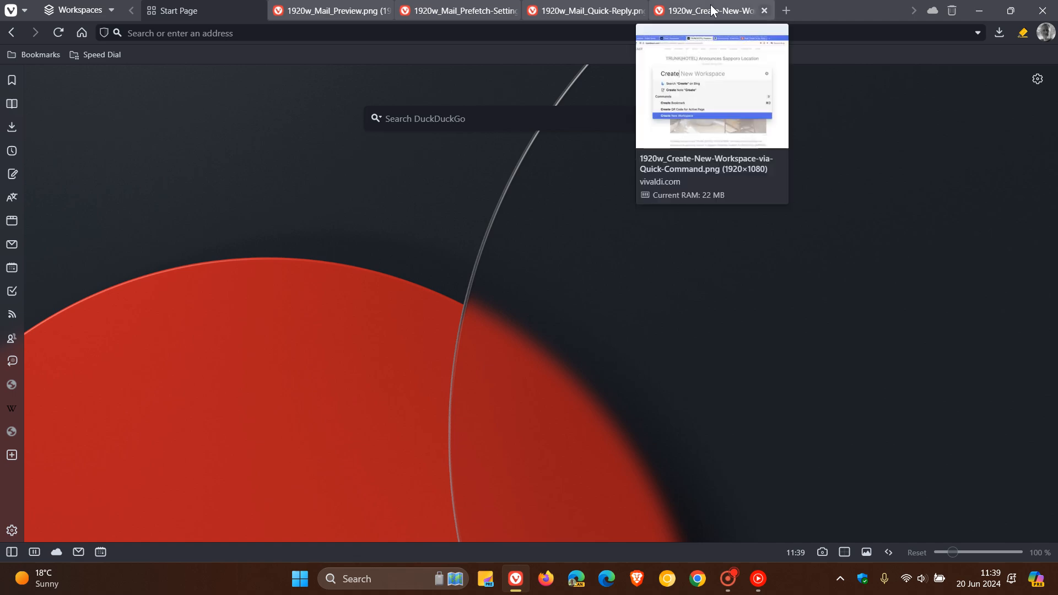
left_click(709, 11)
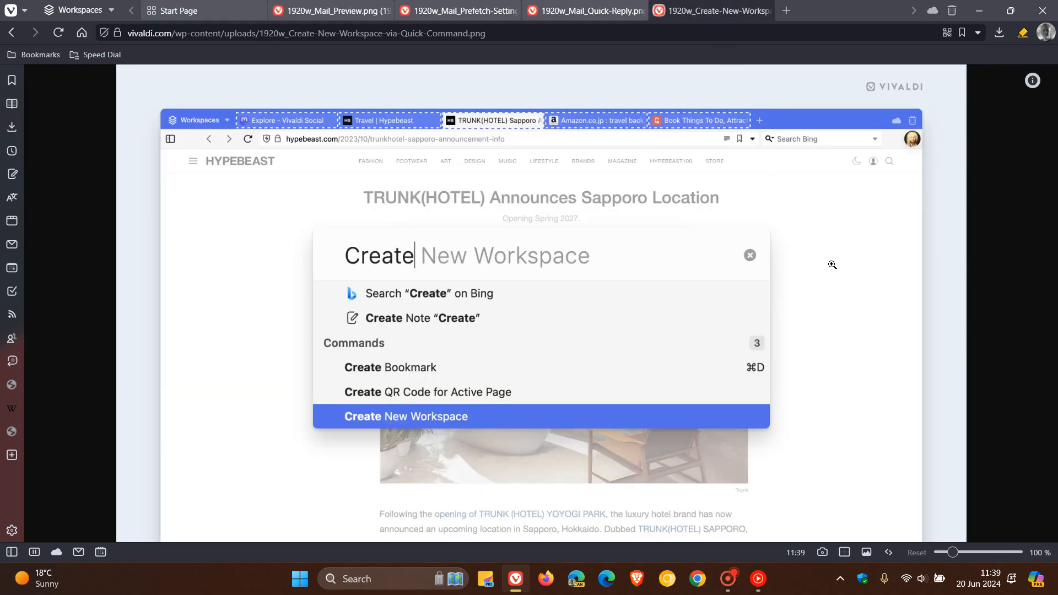
mouse_move(848, 270)
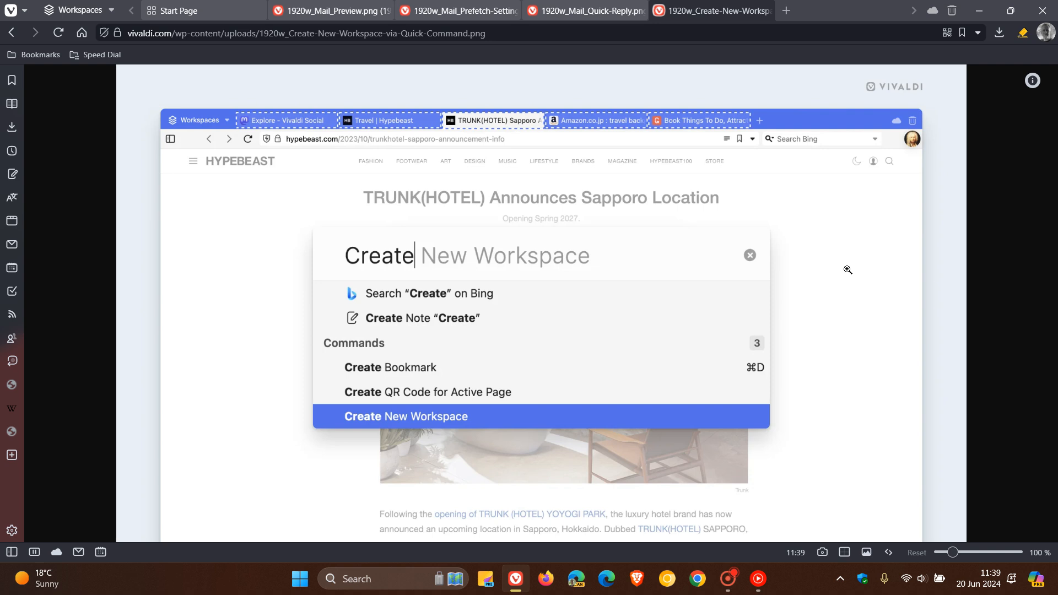
mouse_move(814, 246)
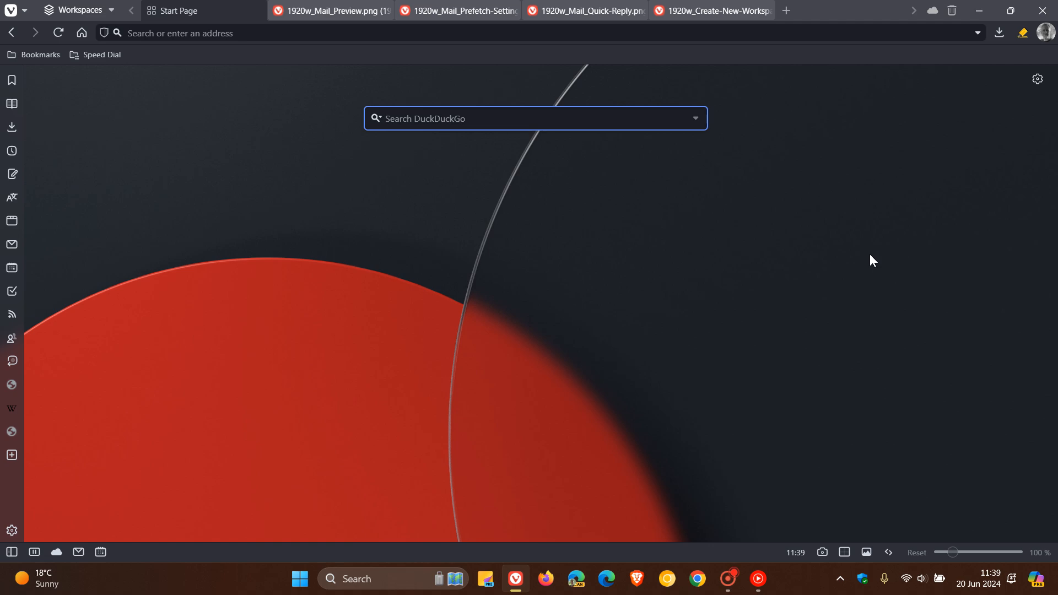
Step: Enter 'you' in the address bar to reach the BrenTech - YouTube channel suggestion
left_click(535, 118)
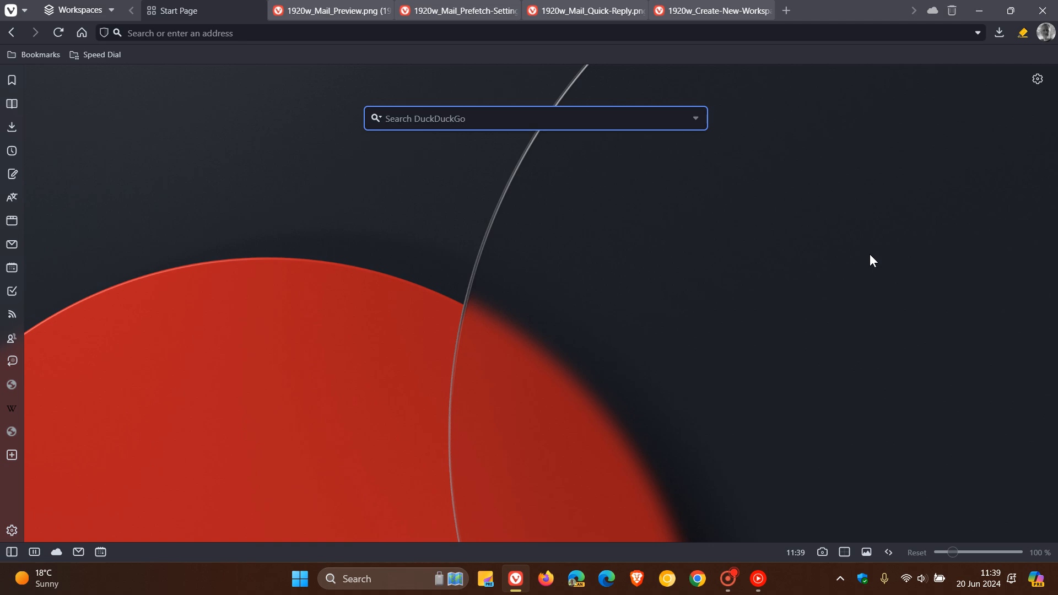
mouse_move(236, 23)
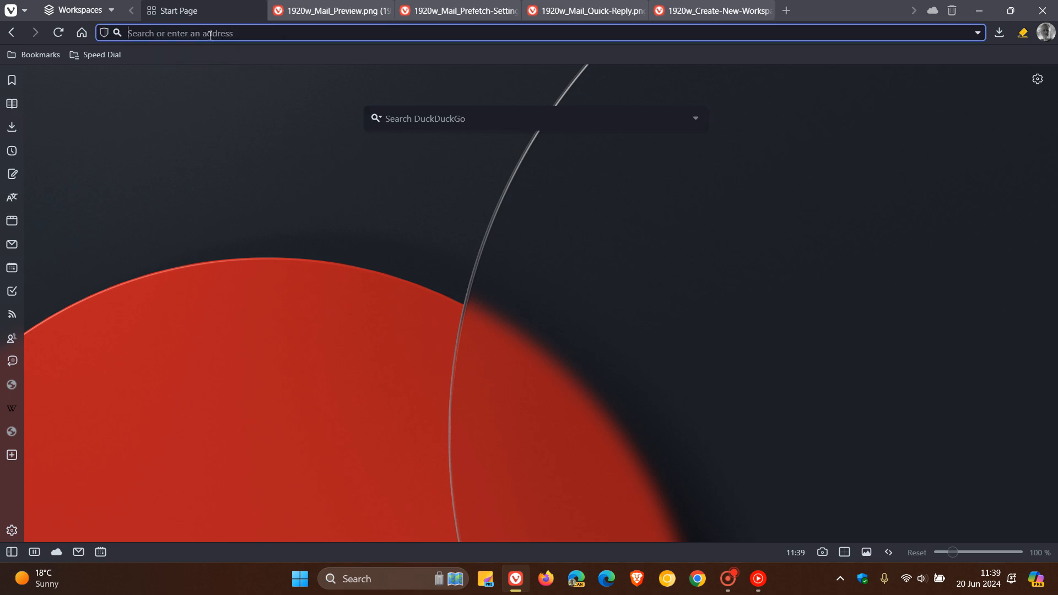
type("y")
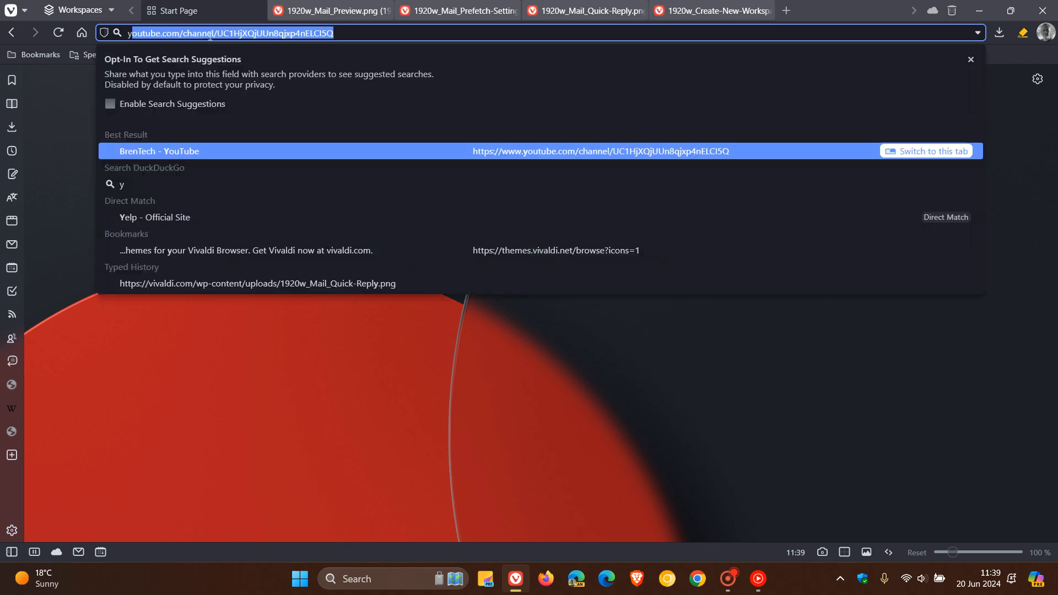
type("ou")
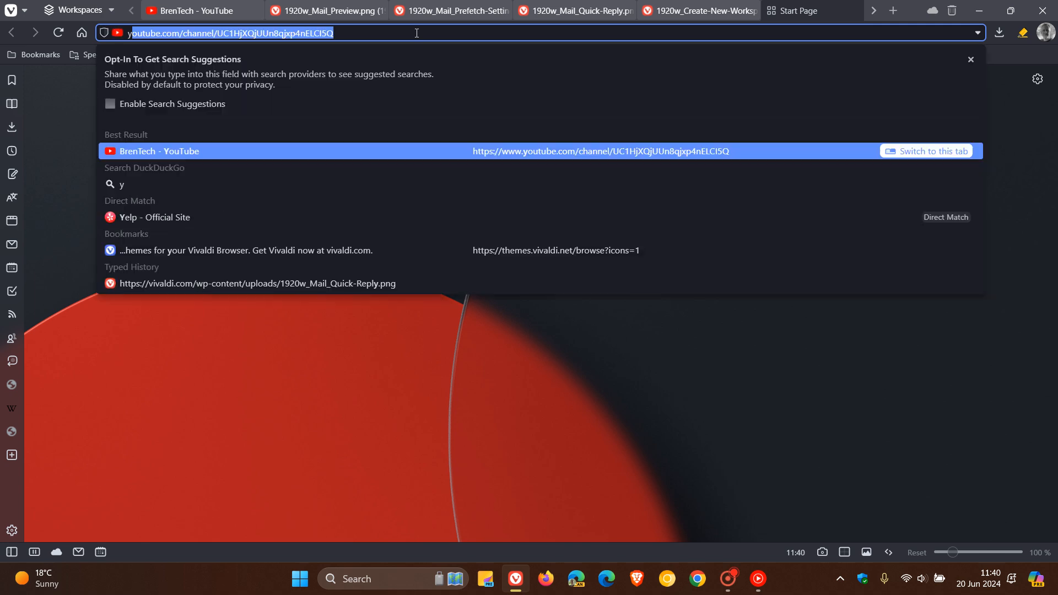
mouse_move(941, 151)
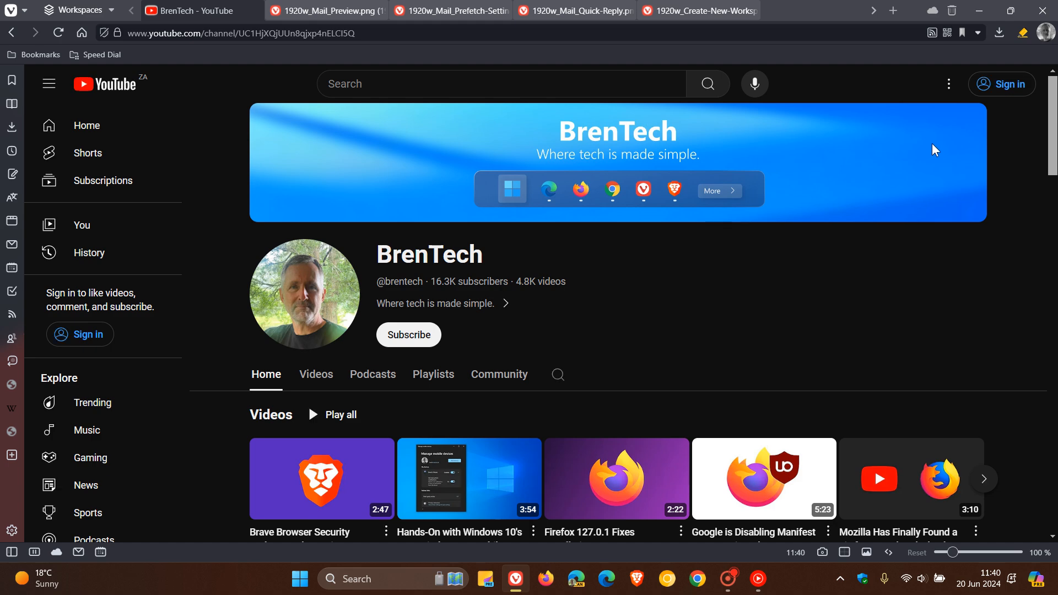
mouse_move(990, 287)
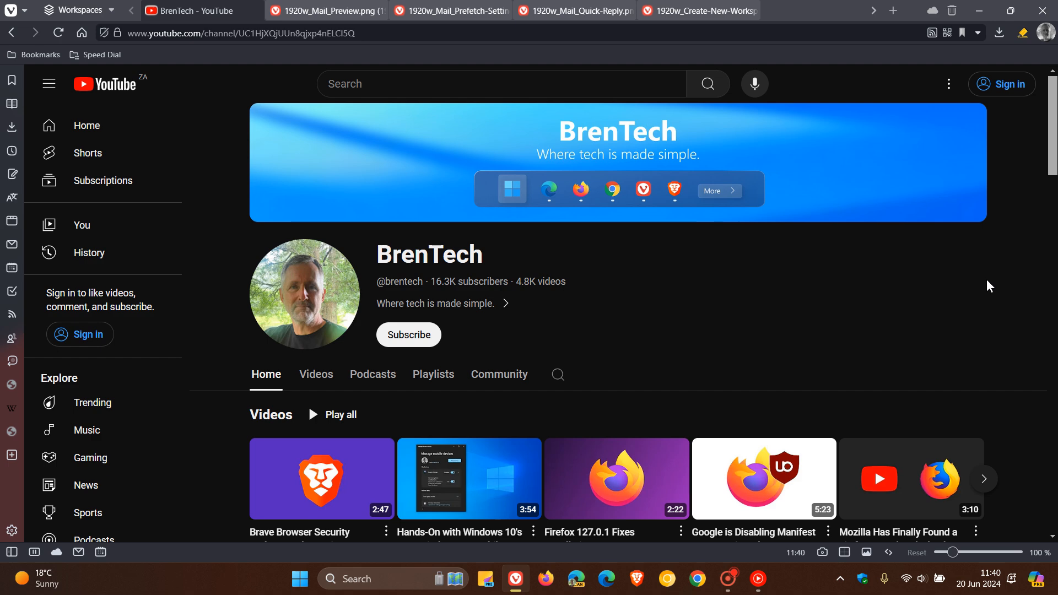
left_click(270, 32)
type("y")
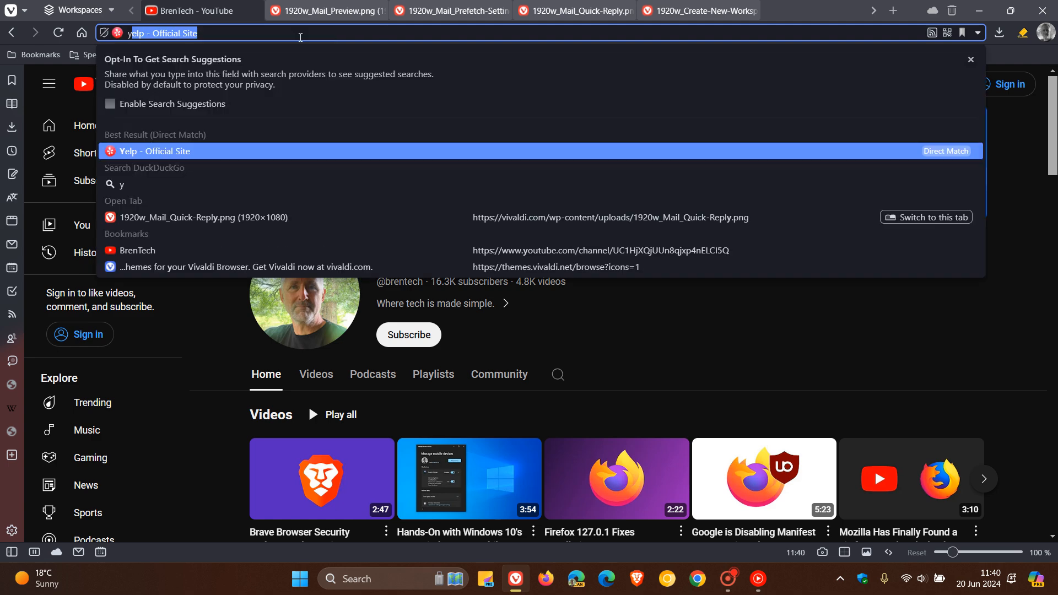
mouse_move(382, 184)
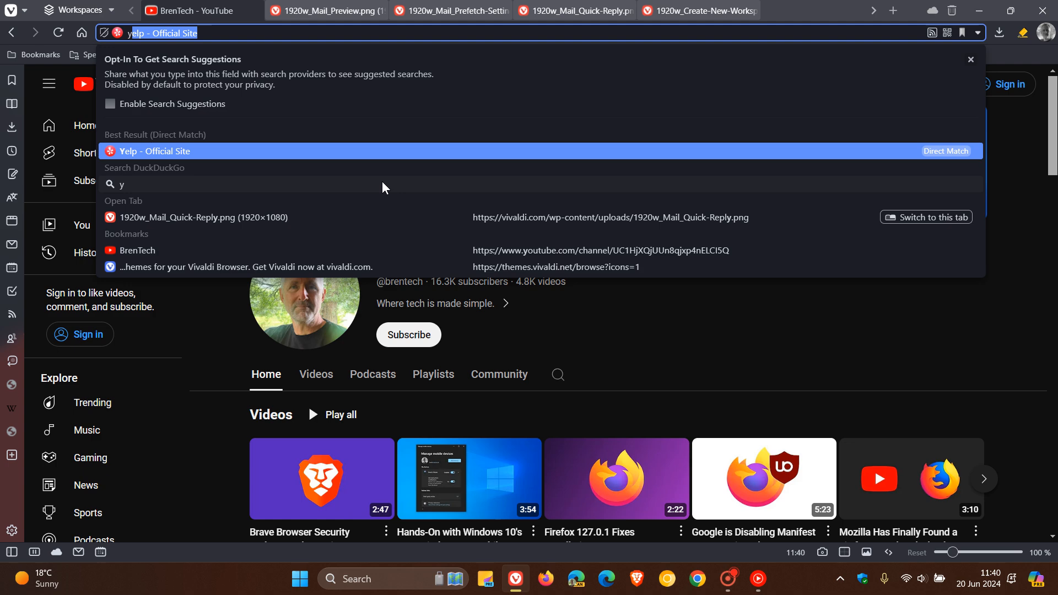
mouse_move(326, 187)
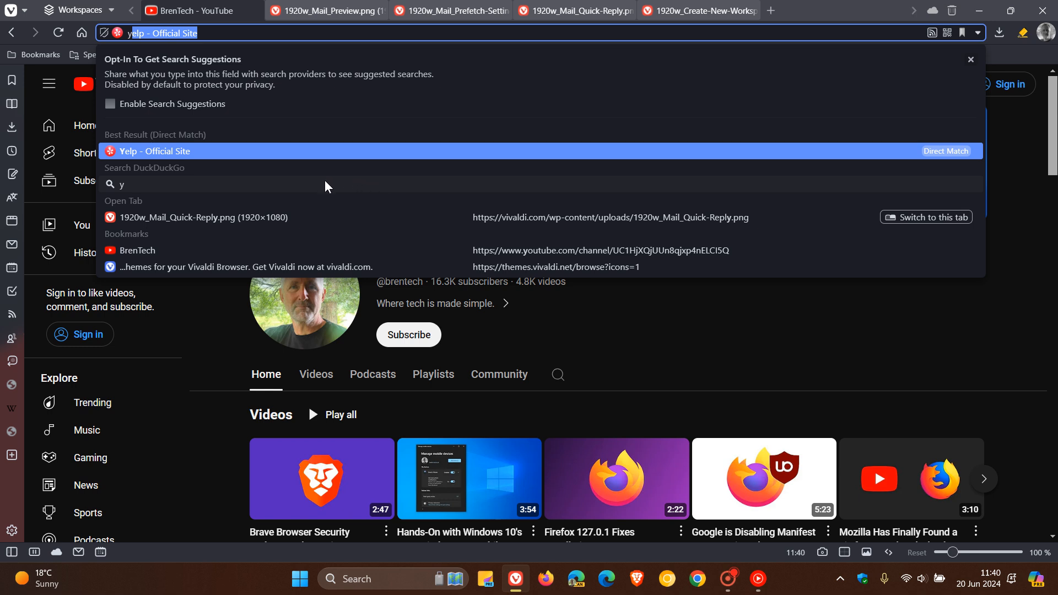
mouse_move(188, 221)
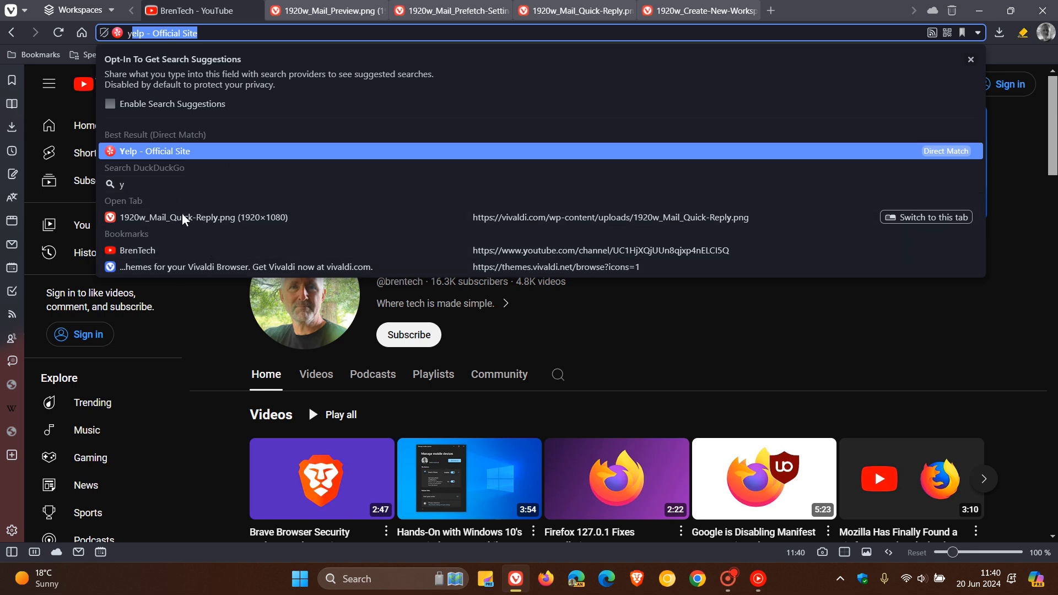
mouse_move(236, 229)
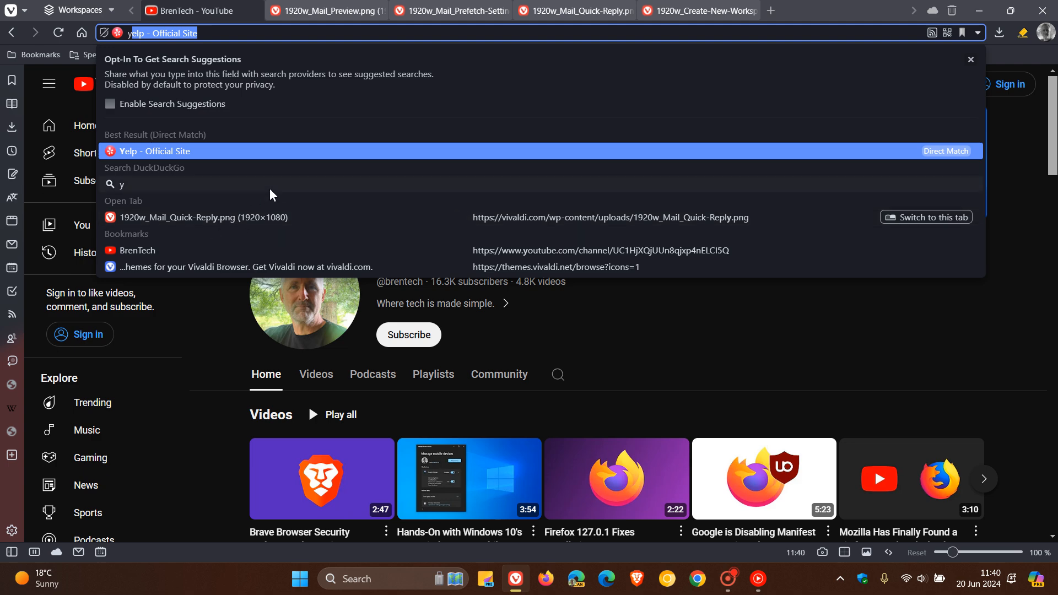
mouse_move(621, 199)
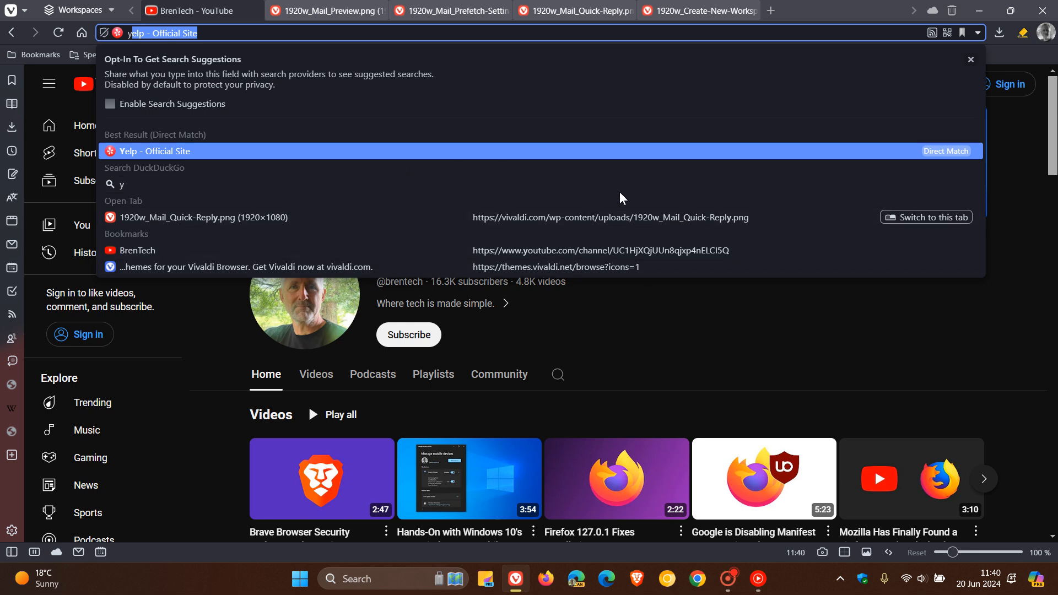
mouse_move(115, 266)
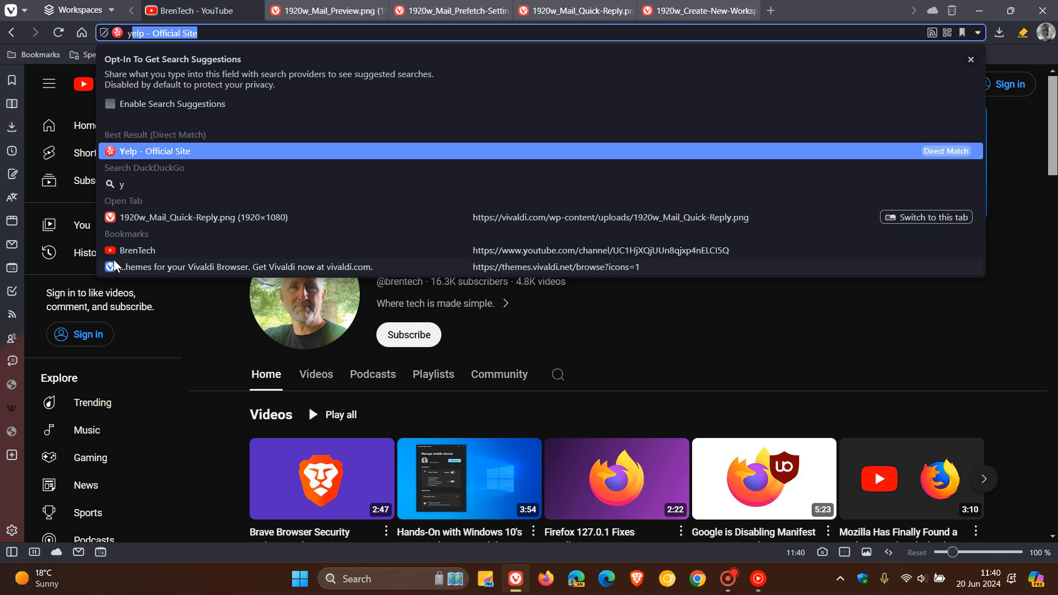
mouse_move(197, 226)
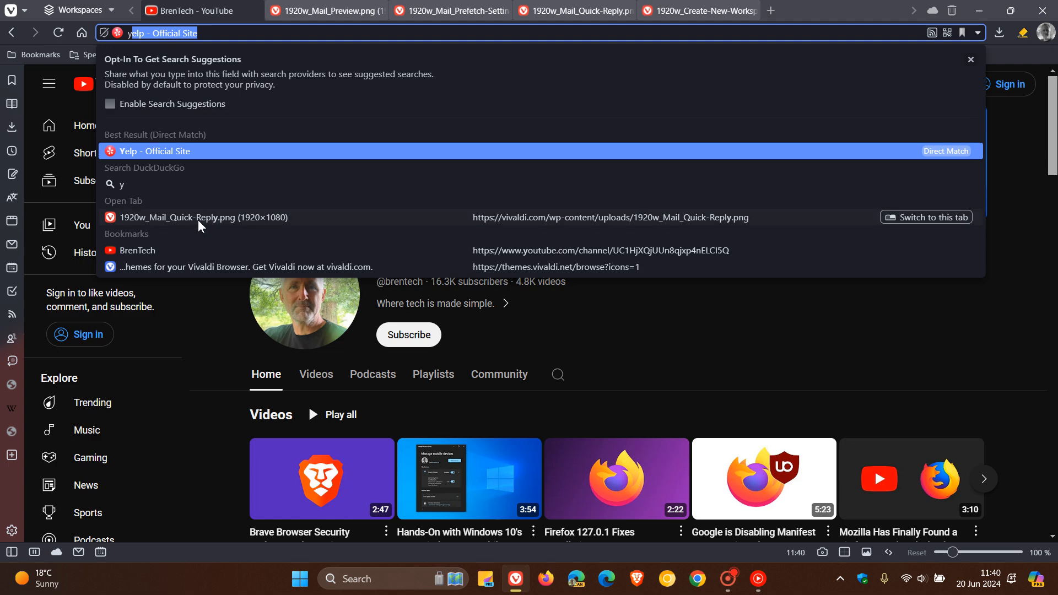
mouse_move(221, 189)
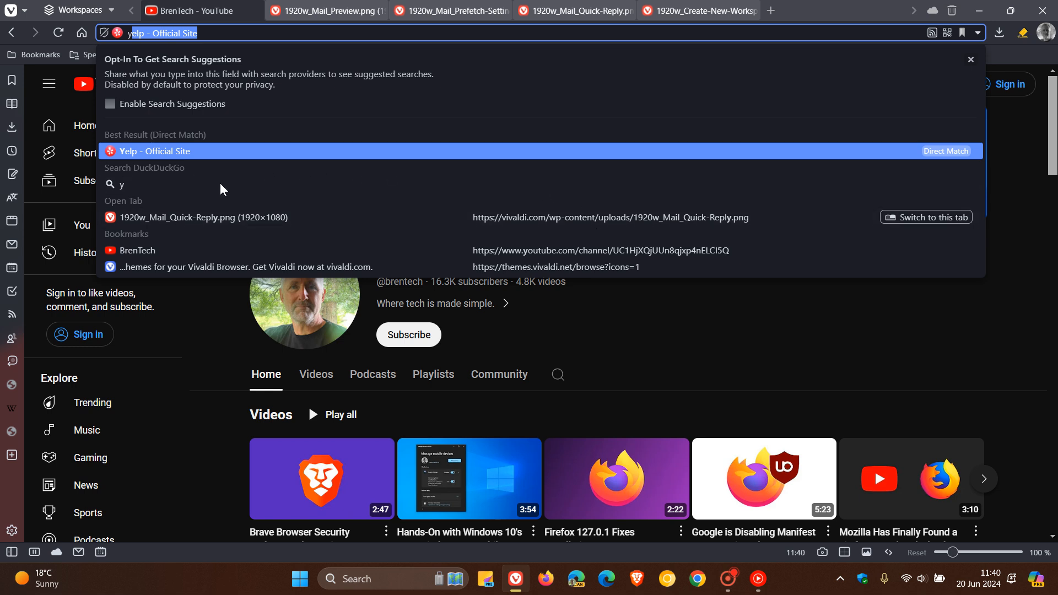
mouse_move(773, 229)
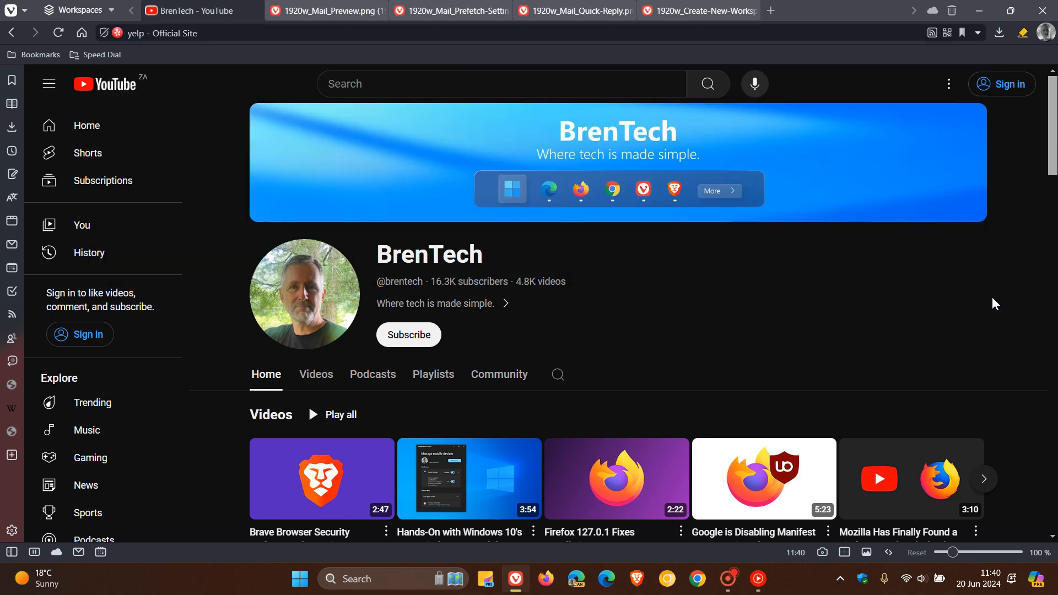
mouse_move(970, 295)
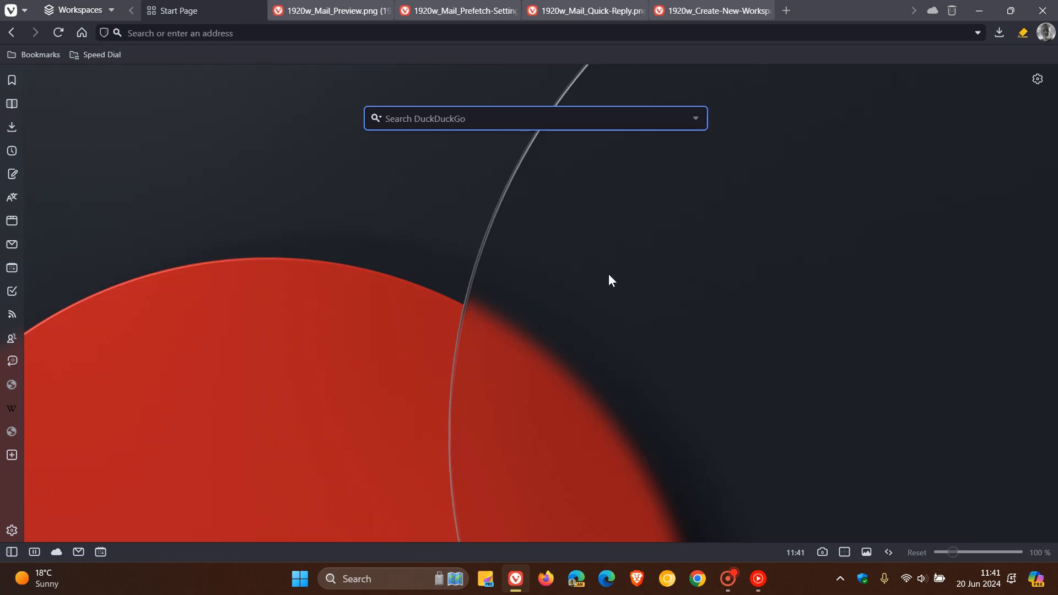
mouse_move(658, 285)
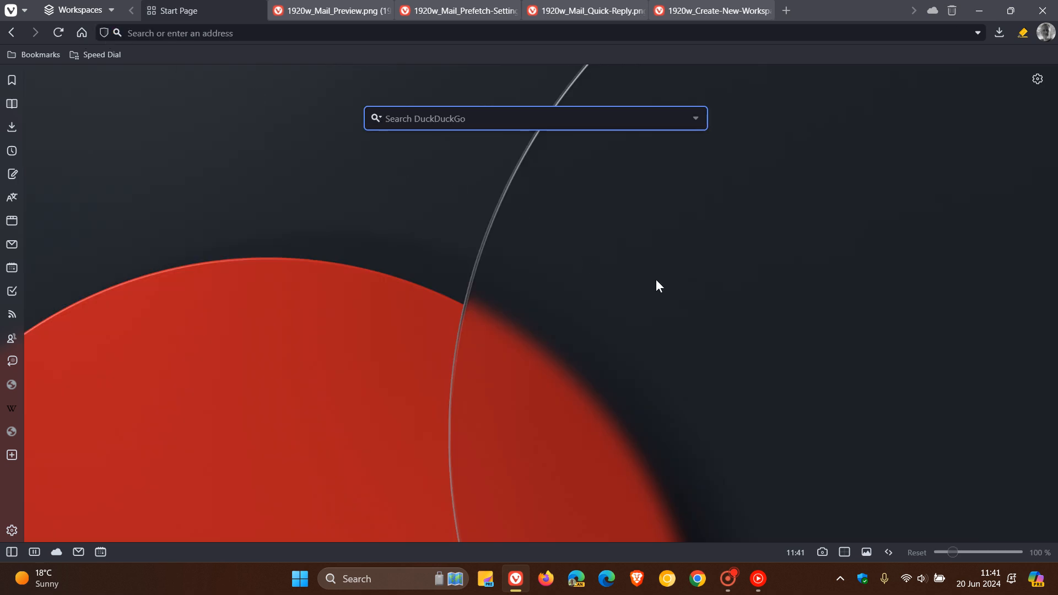
mouse_move(858, 310)
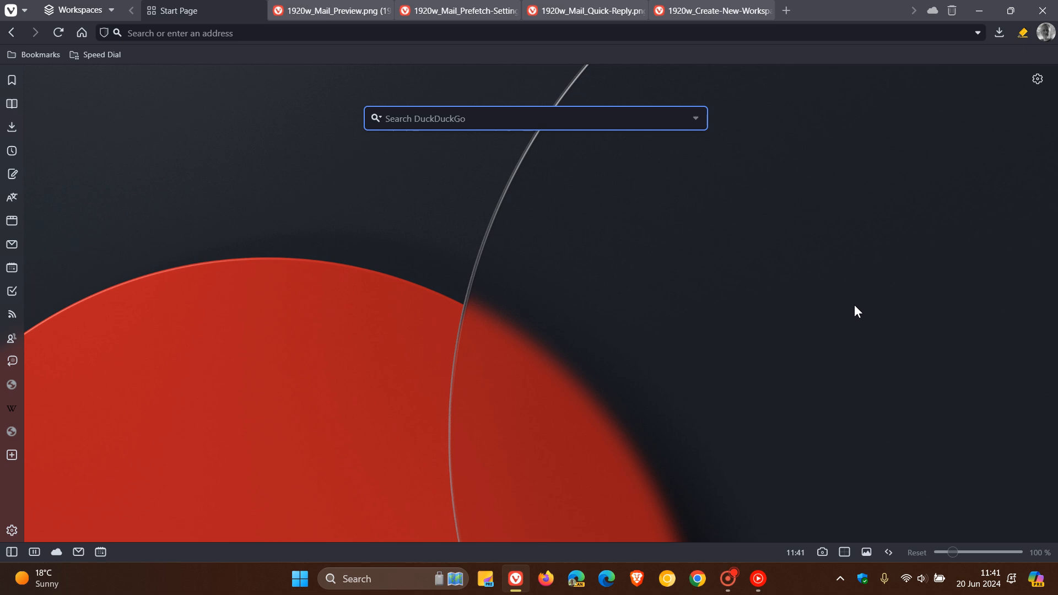
left_click(536, 118)
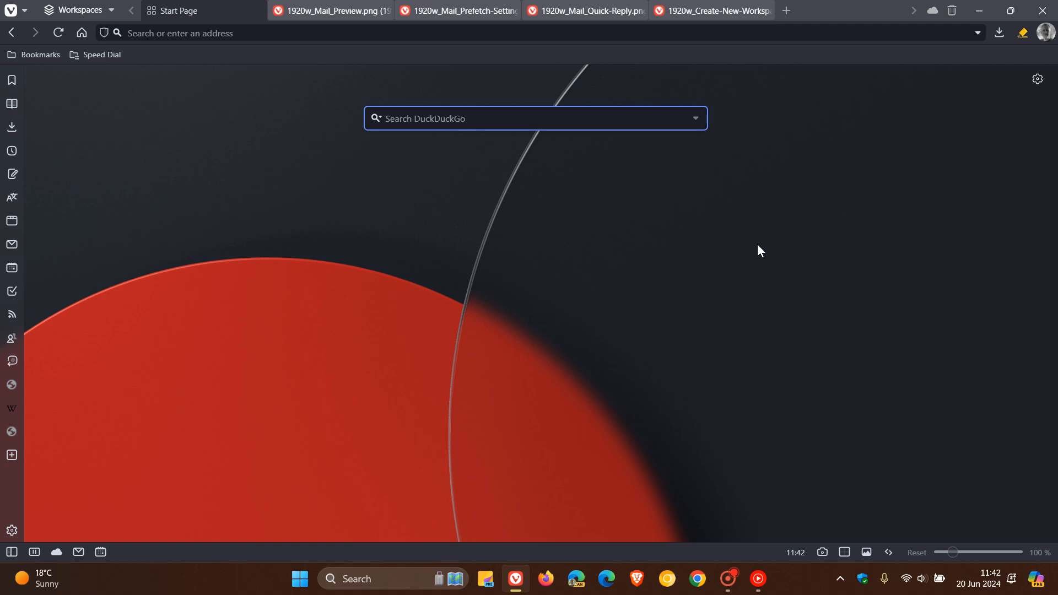
mouse_move(783, 365)
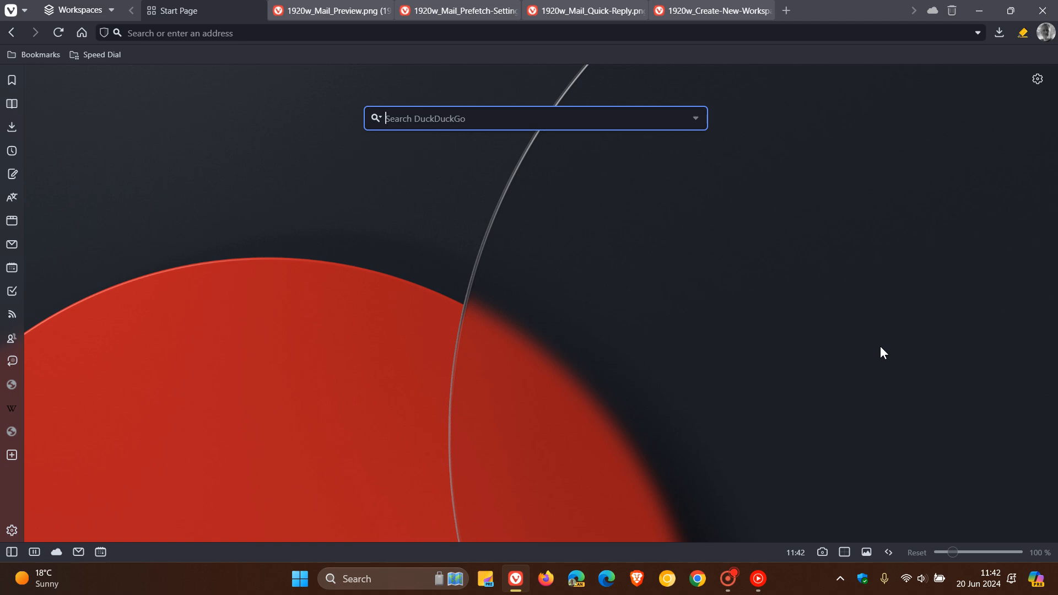
mouse_move(464, 363)
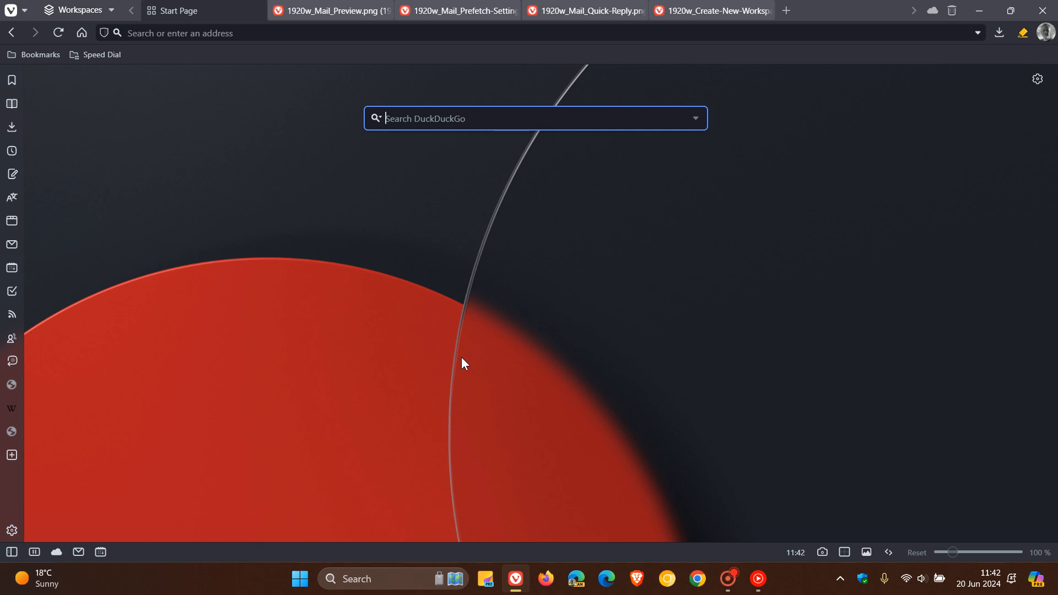
mouse_move(124, 207)
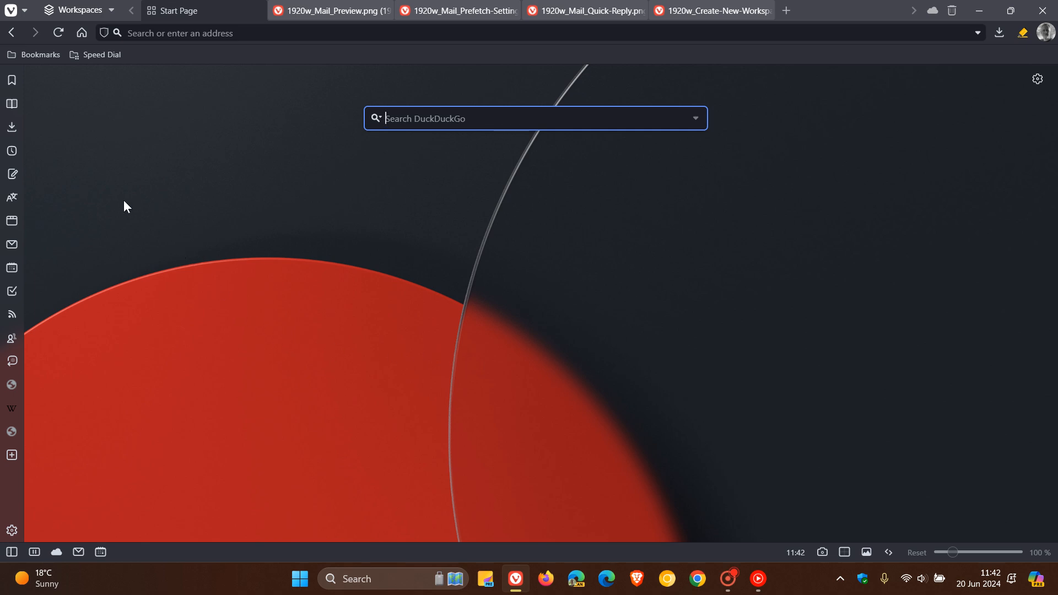
Step: Open the Vivaldi Releases bookmark to vivaldi.com/blog/desktop and start the 6.8 article
left_click(41, 55)
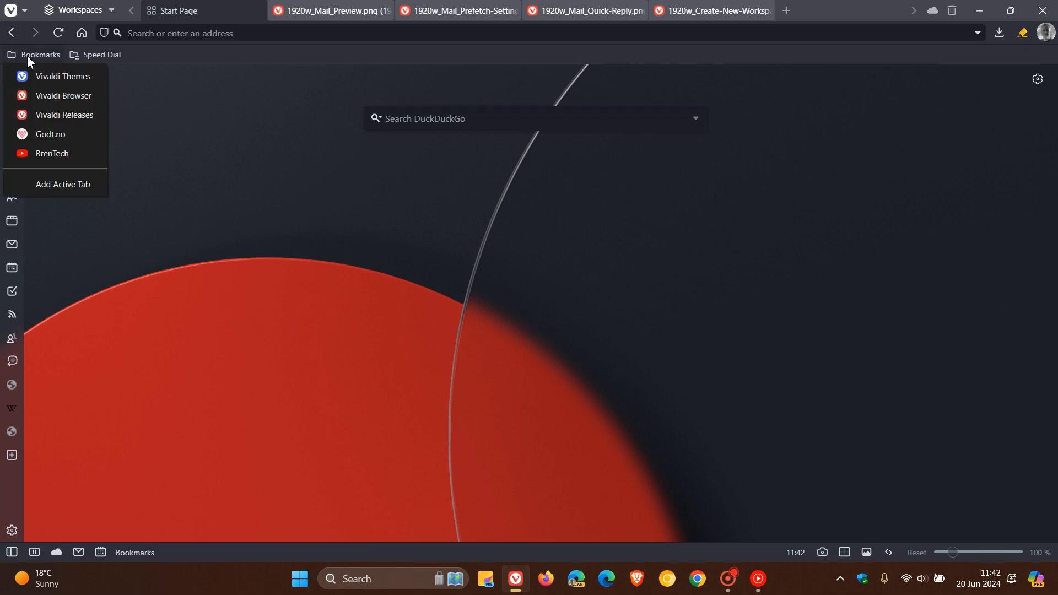
mouse_move(65, 115)
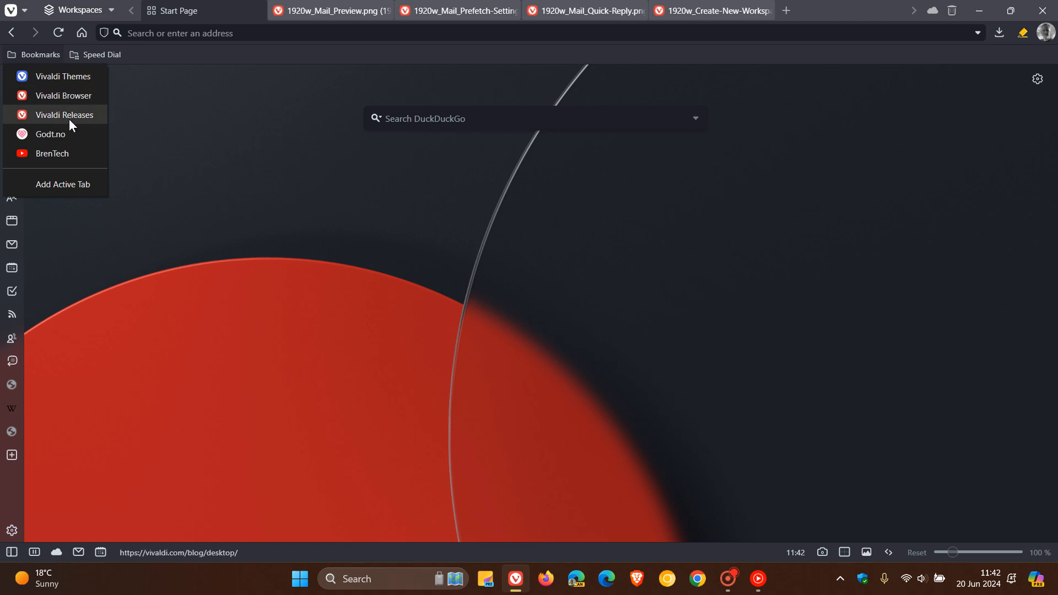
left_click(63, 114)
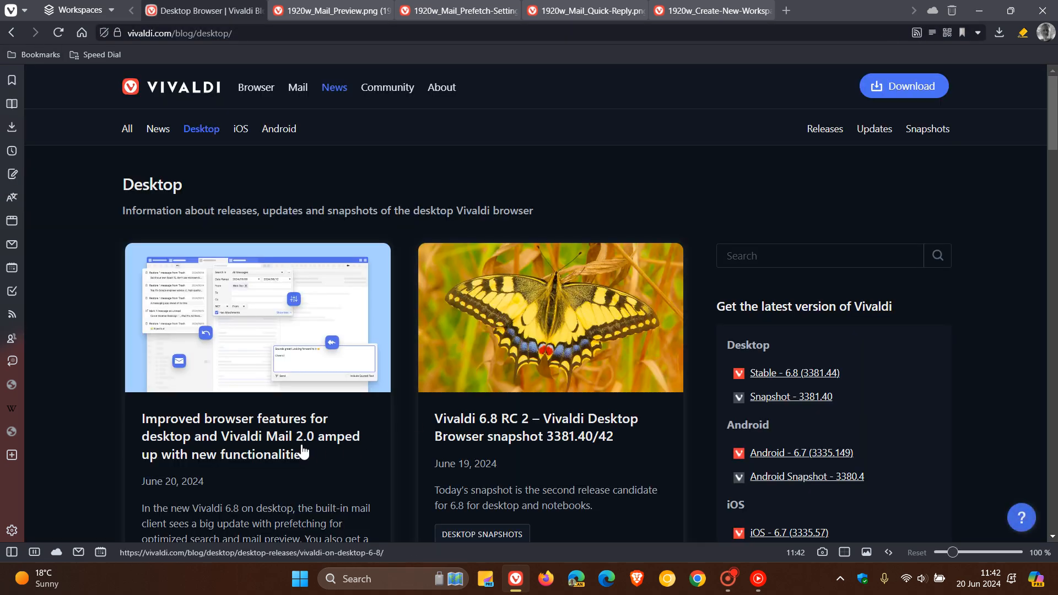
left_click(250, 436)
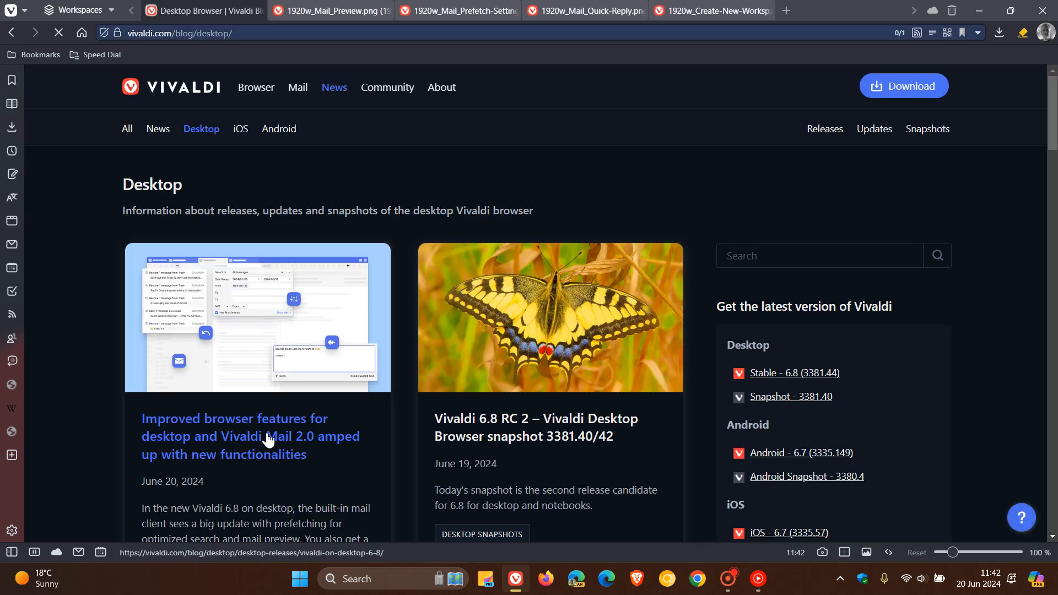
Step: Read the 'Improved browser features for desktop' post through its 6.7 to 6.8 changelog, then return to the start page
left_click(250, 437)
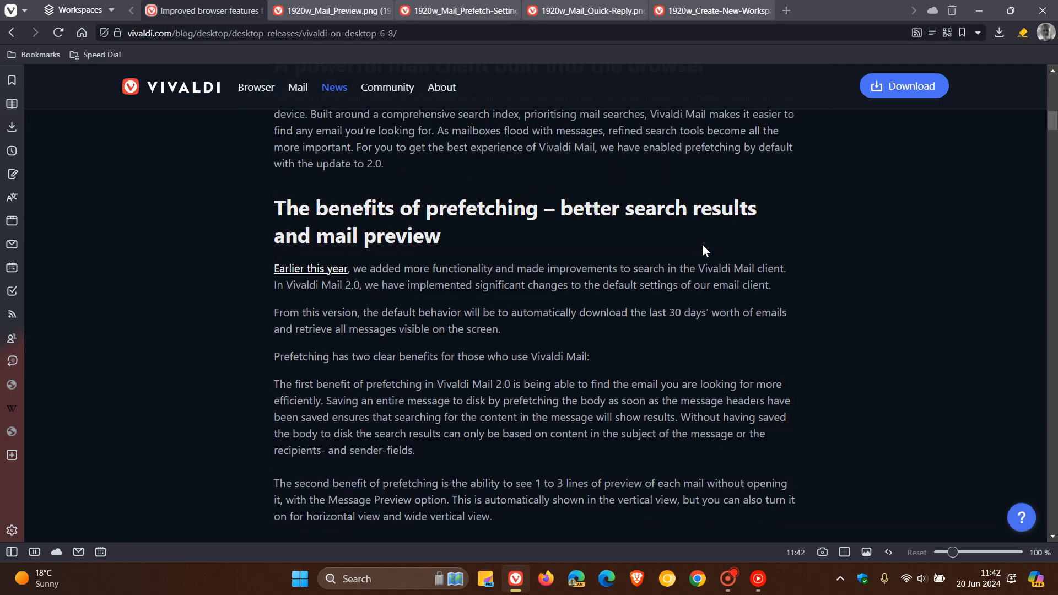
scroll("down", 3)
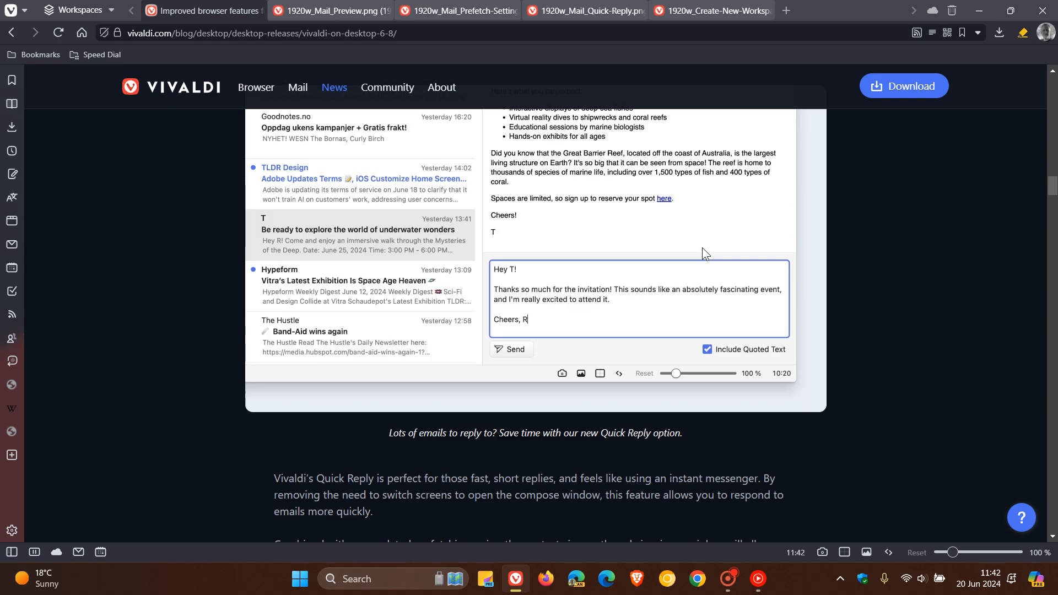
scroll("down", 3)
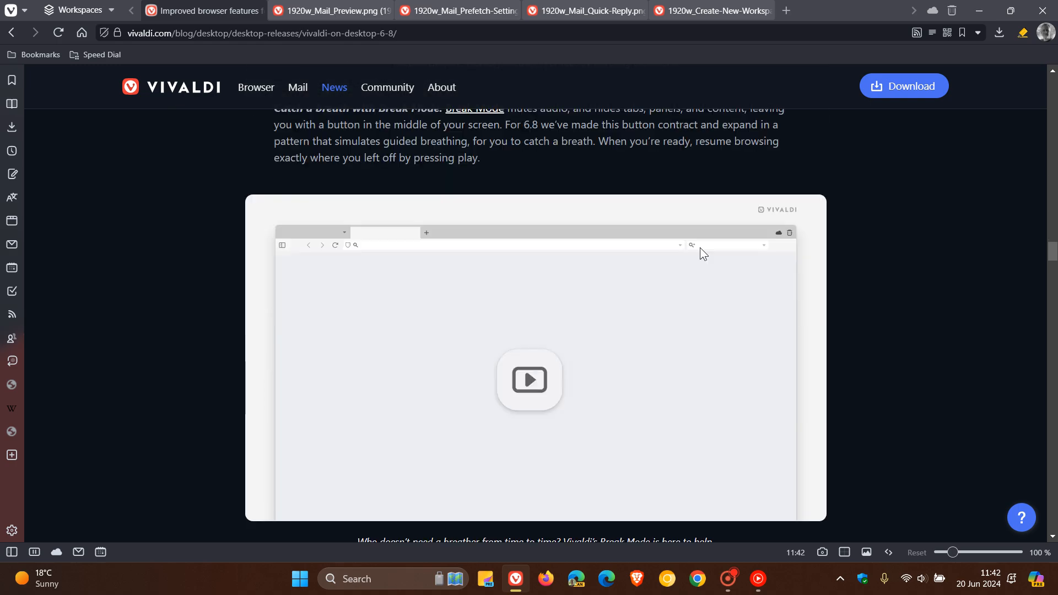
scroll("down", 3)
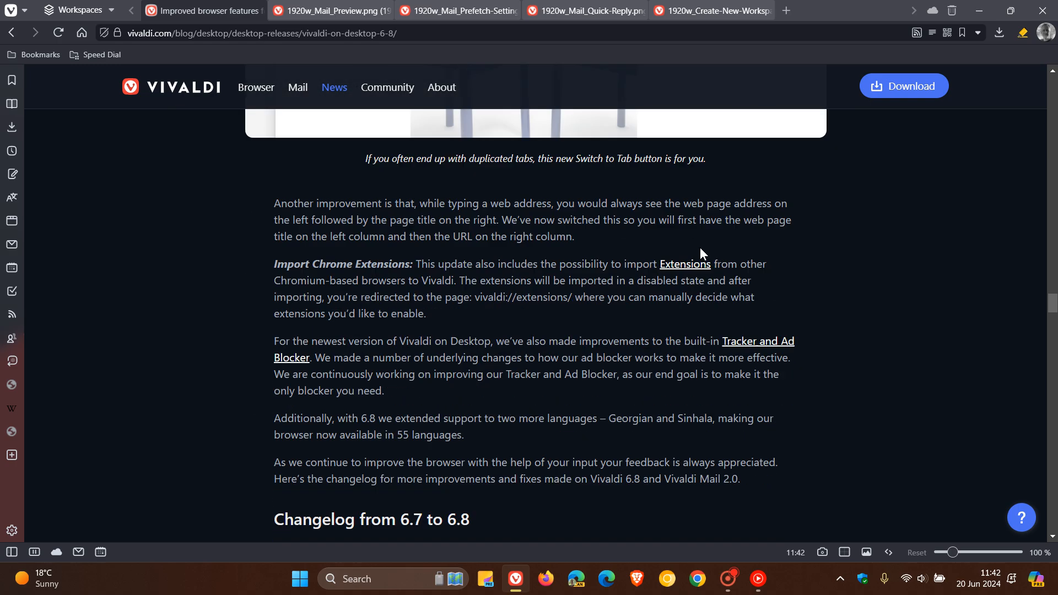
scroll("down", 3)
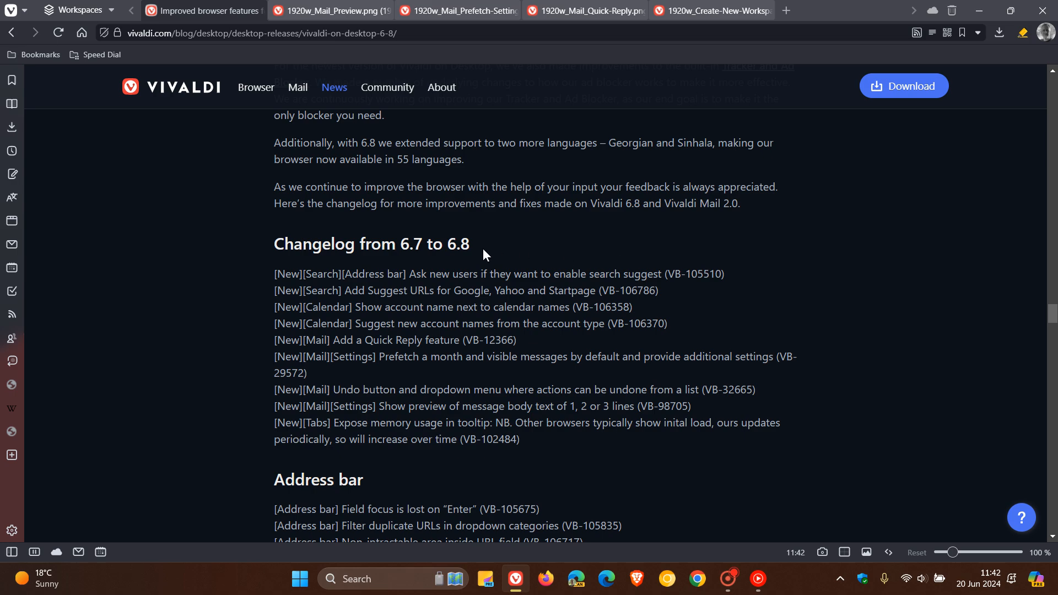
scroll("down", 3)
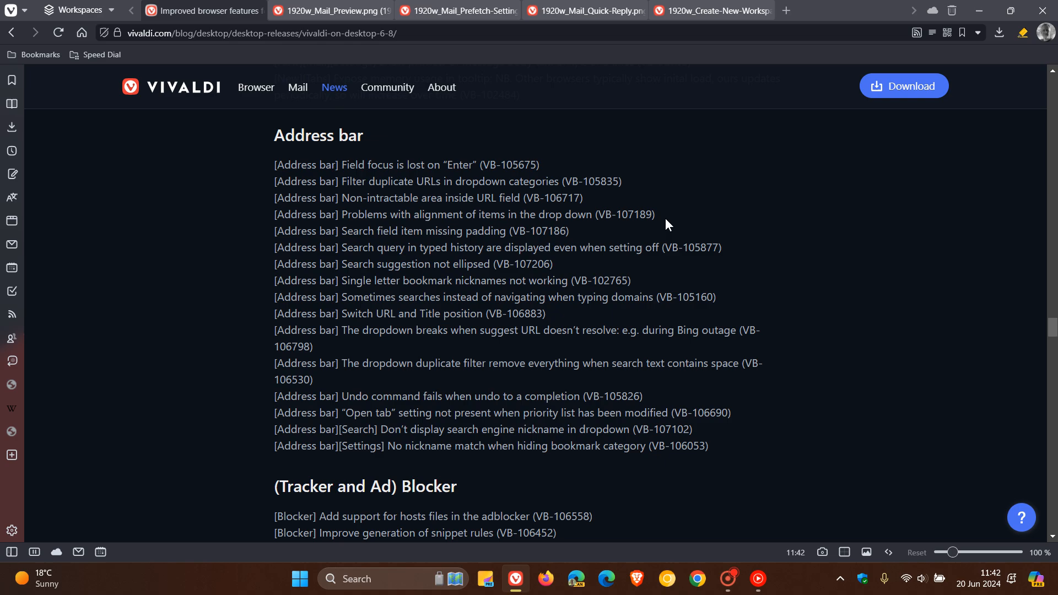
scroll("down", 3)
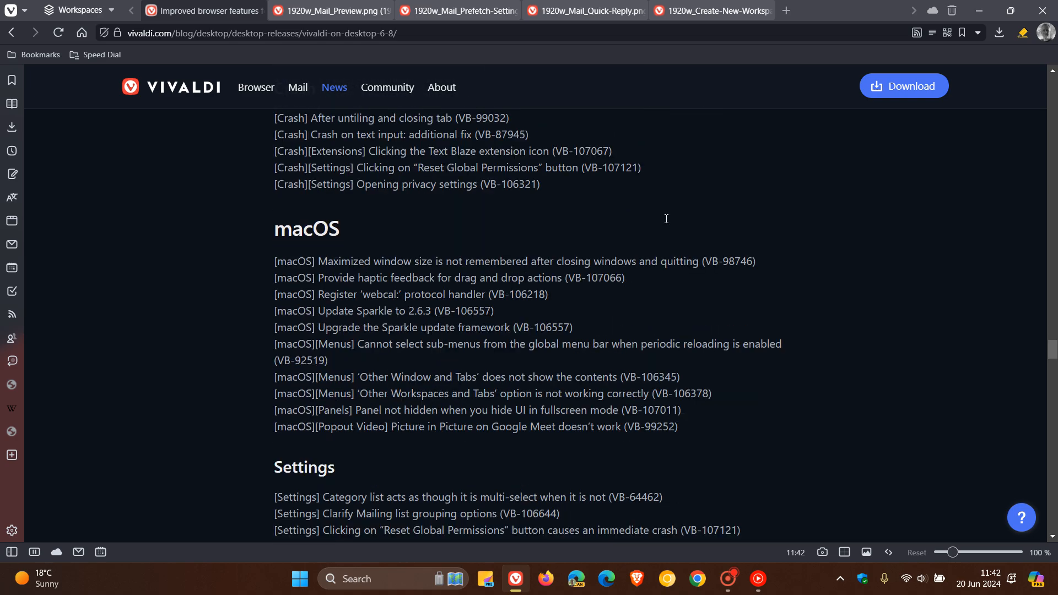
scroll("down", 3)
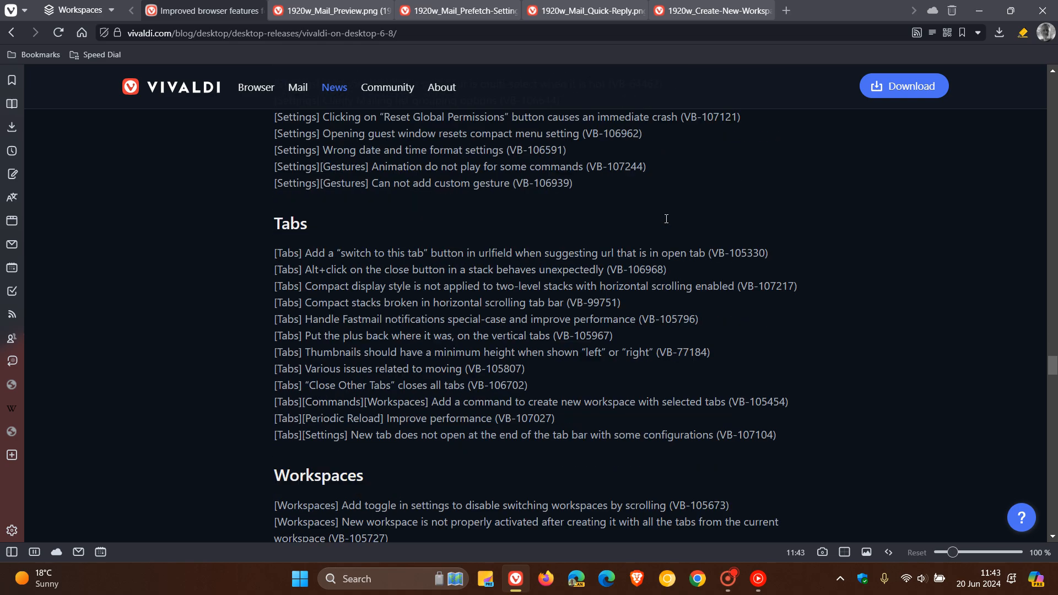
scroll("up", 3)
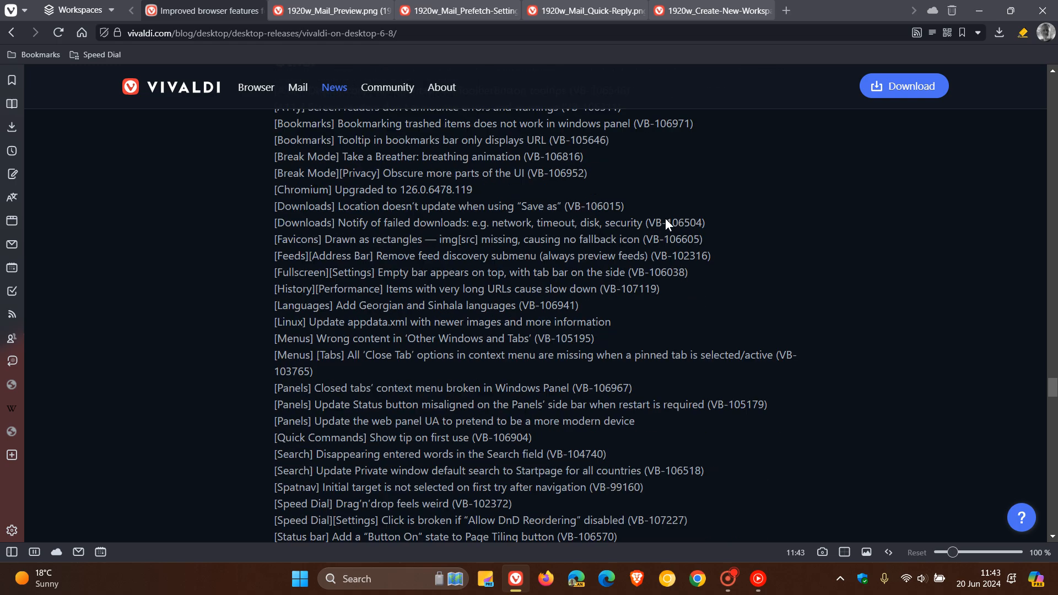
scroll("down", 3)
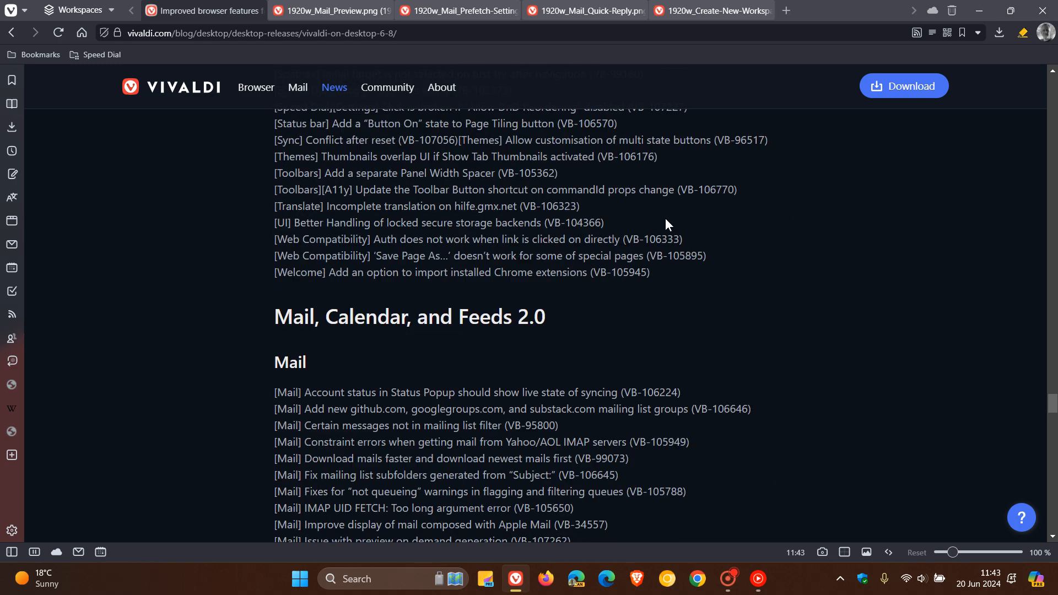
scroll("down", 3)
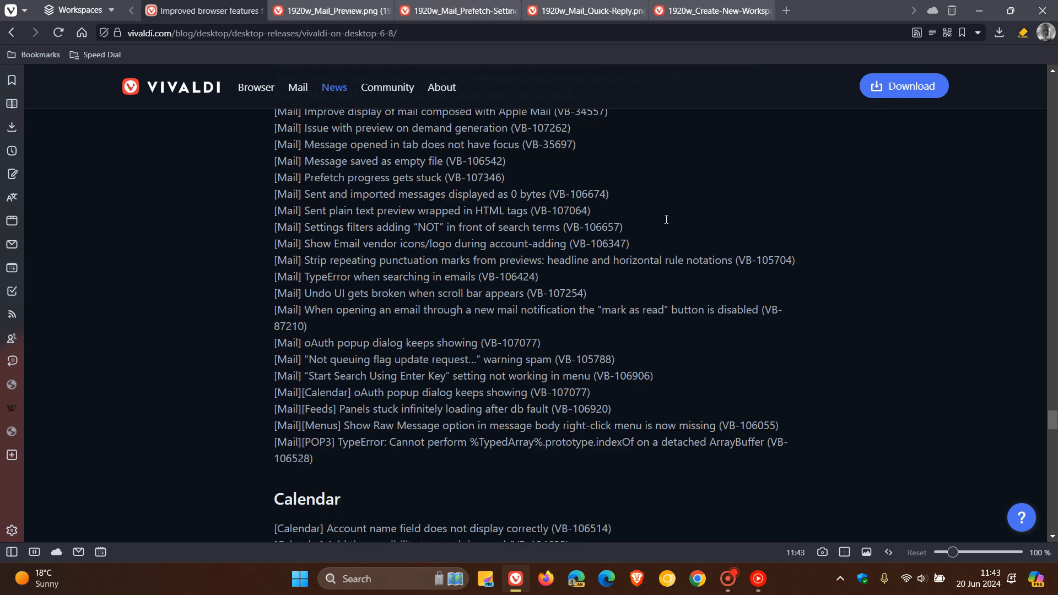
scroll("down", 3)
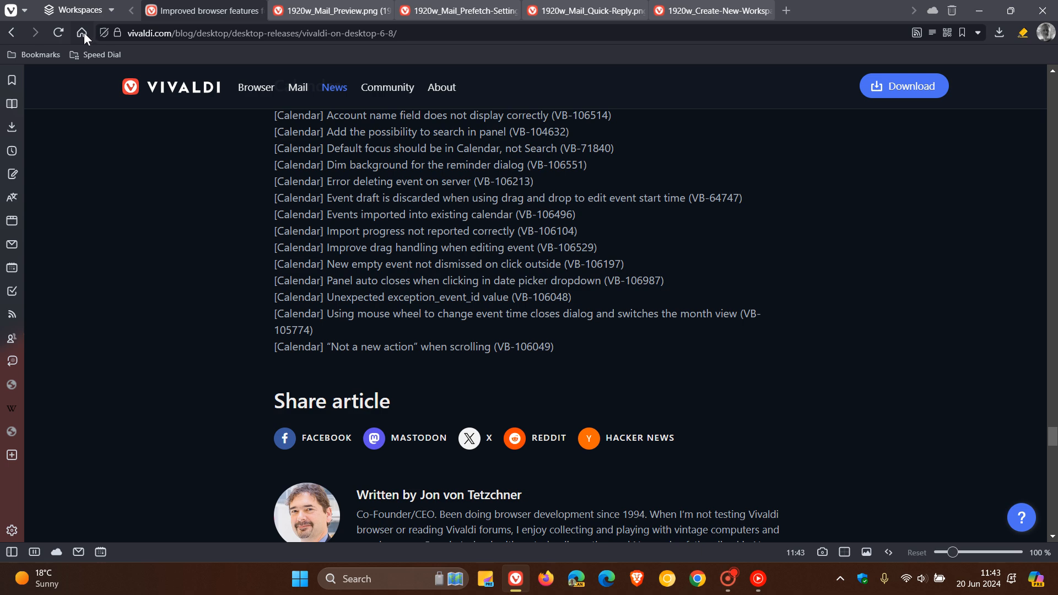
left_click(81, 32)
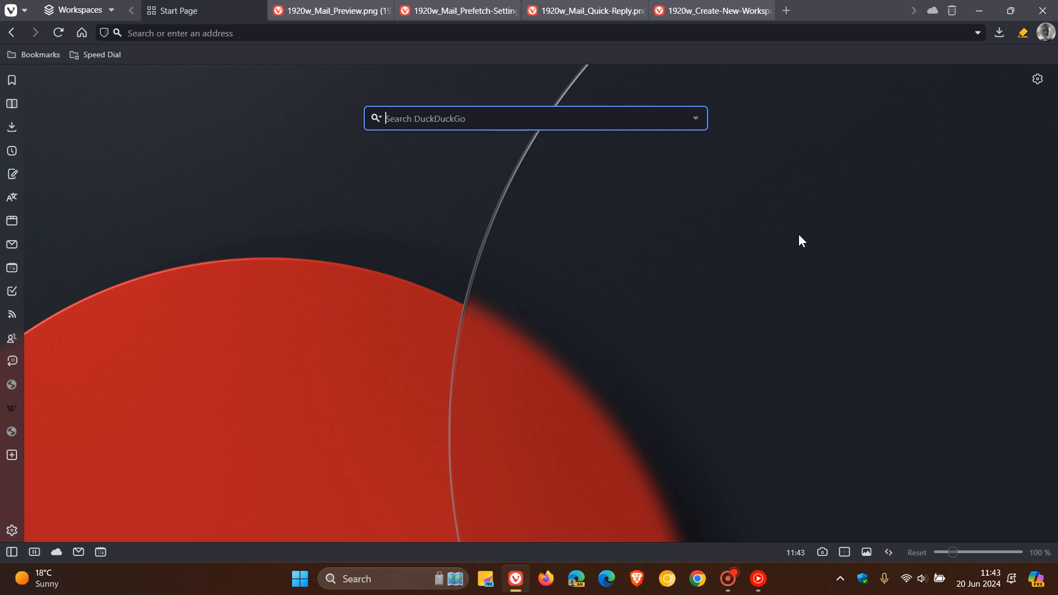
mouse_move(825, 311)
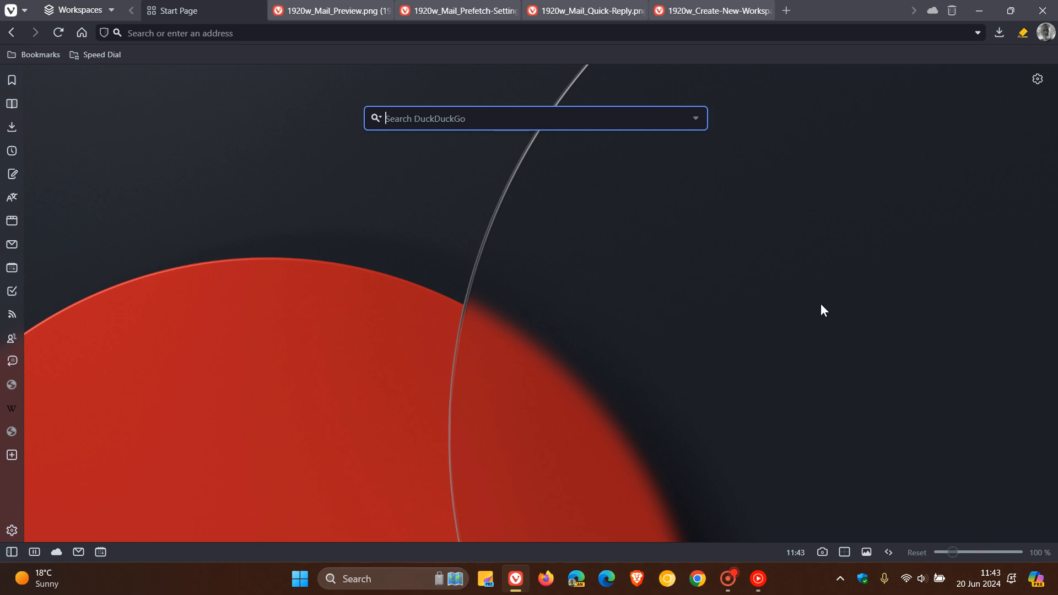
mouse_move(777, 233)
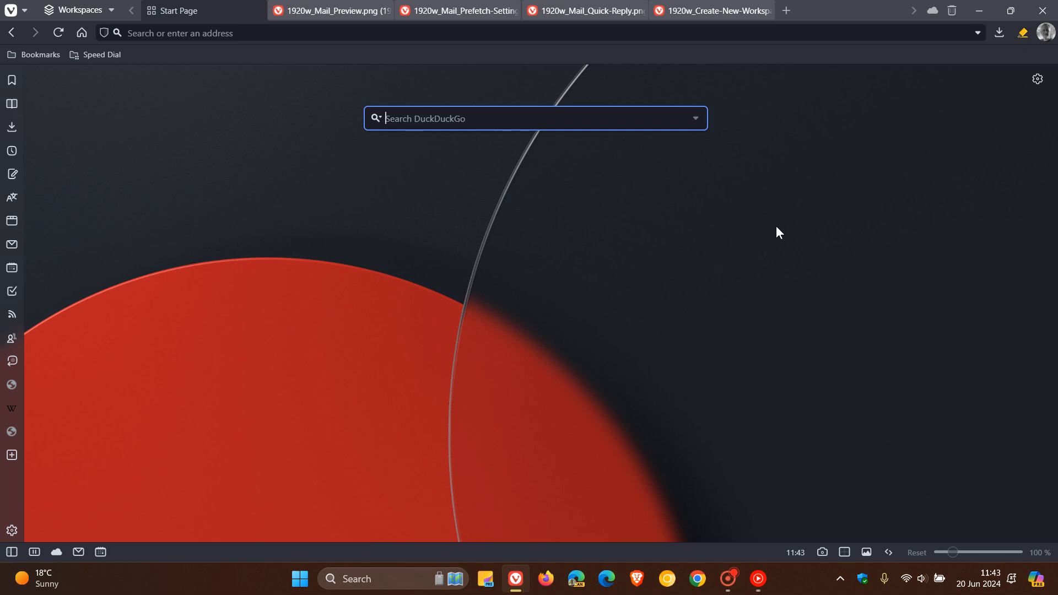